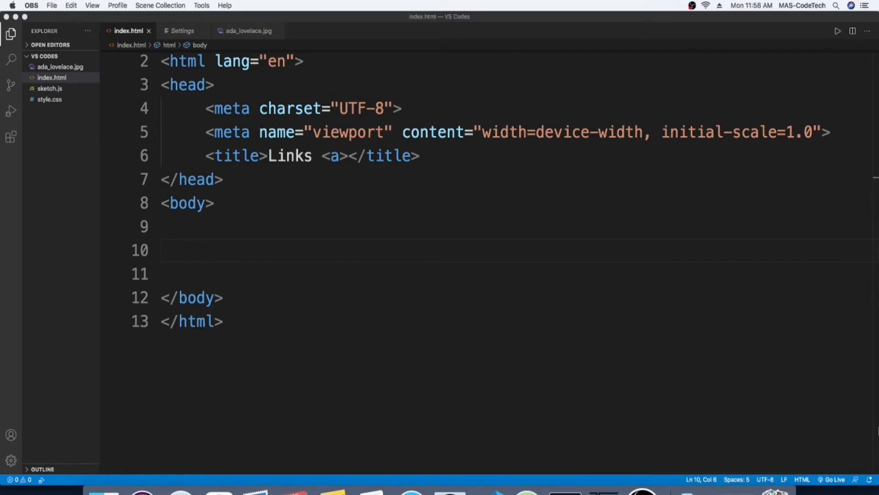
mouse_move(565, 110)
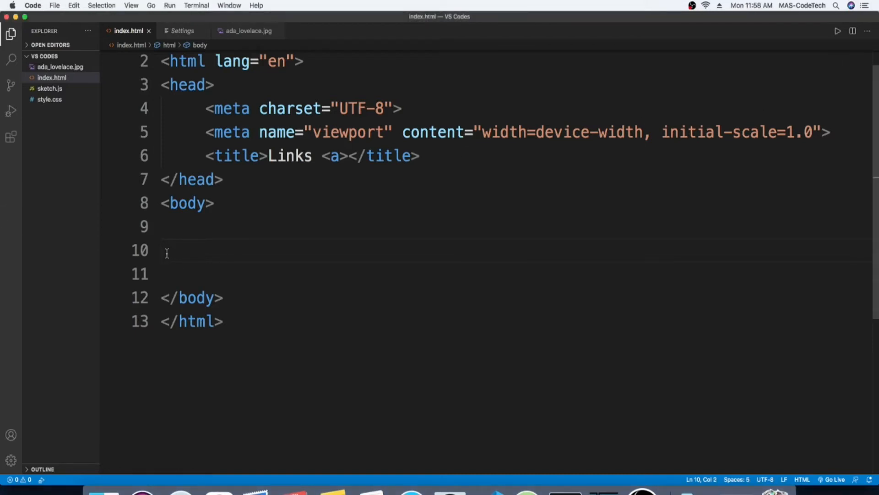
Step: Type an h1 heading reading 'Ada Lovelace' in the body, then add a new line below
text(<h1)
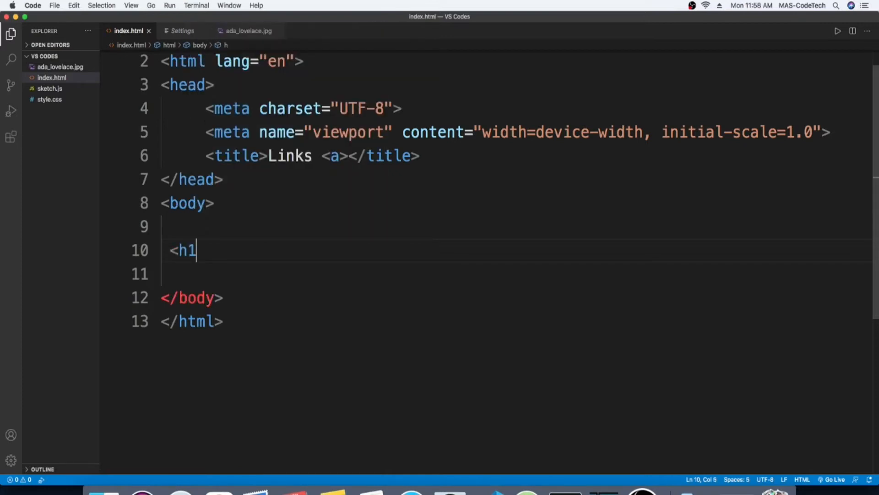
text(> </h1>)
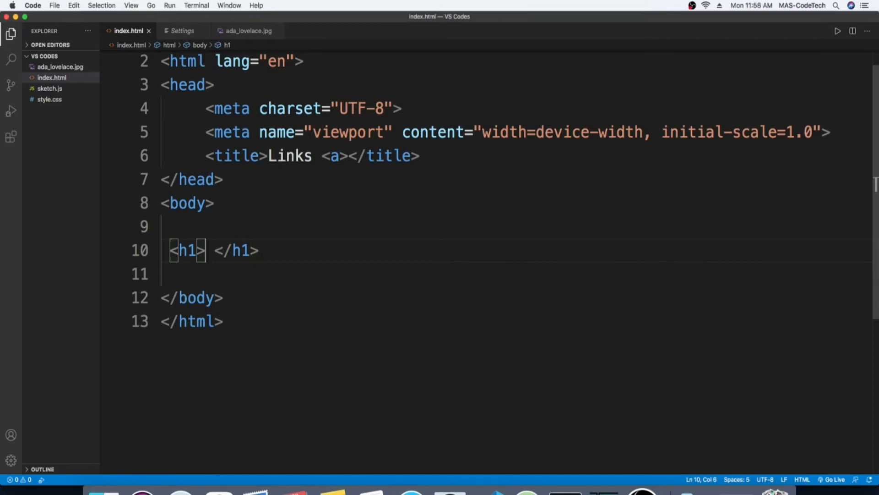
key(Right)
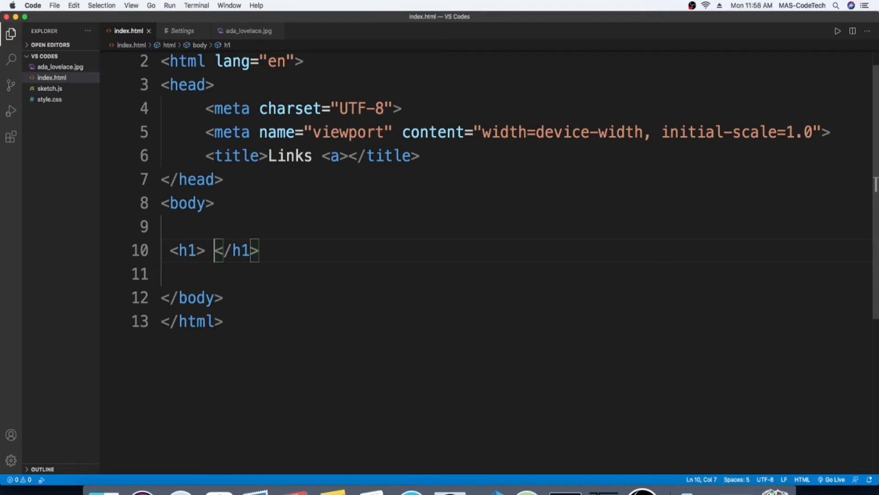
text(Ada)
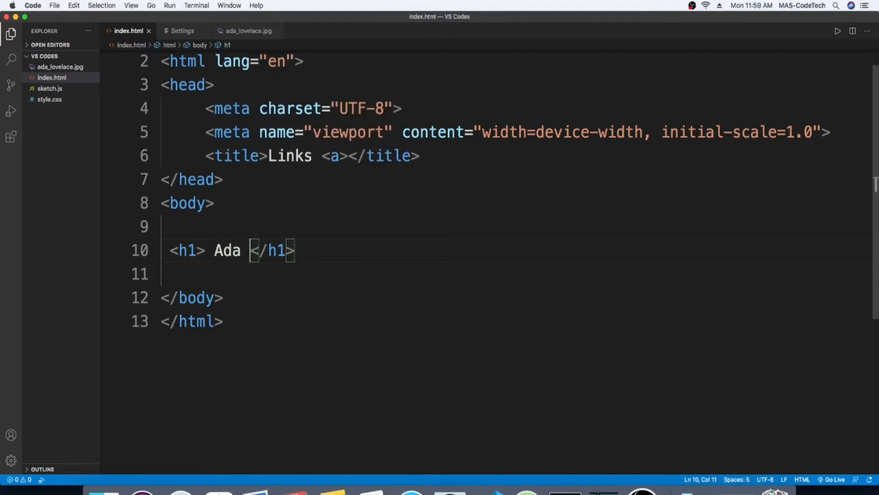
text(Lovelace)
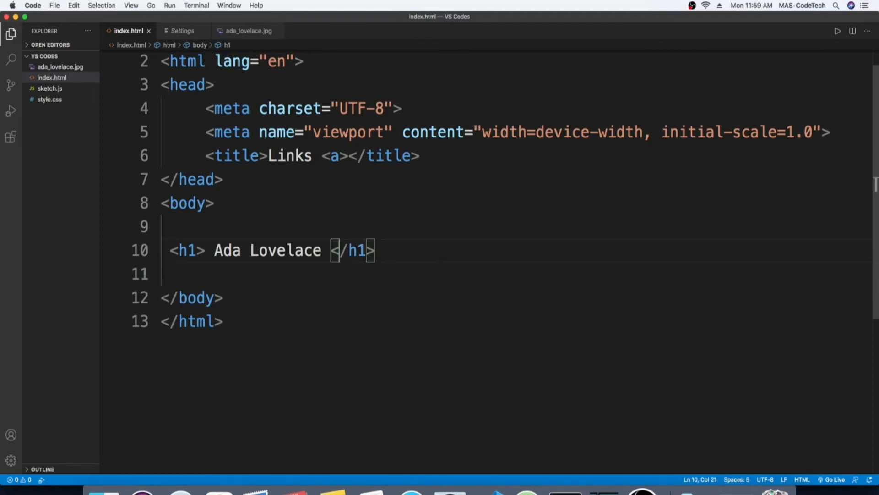
key(Return)
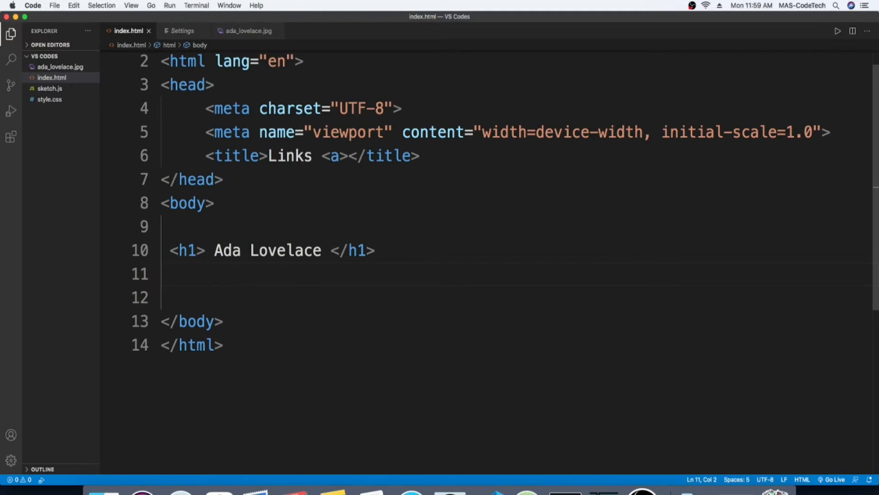
Step: Type an h3 line 'Ada Lovelace is considered as the first computer programmer.', fixing the typo
text(<)
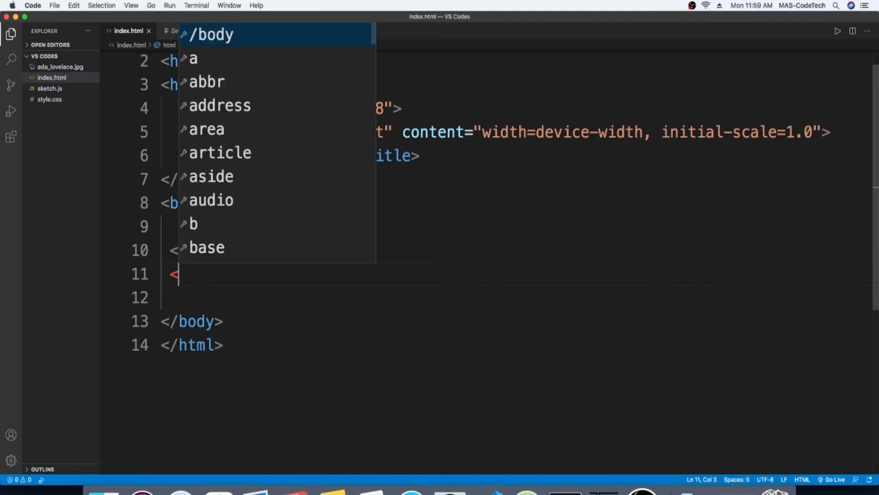
text(h3></h3>)
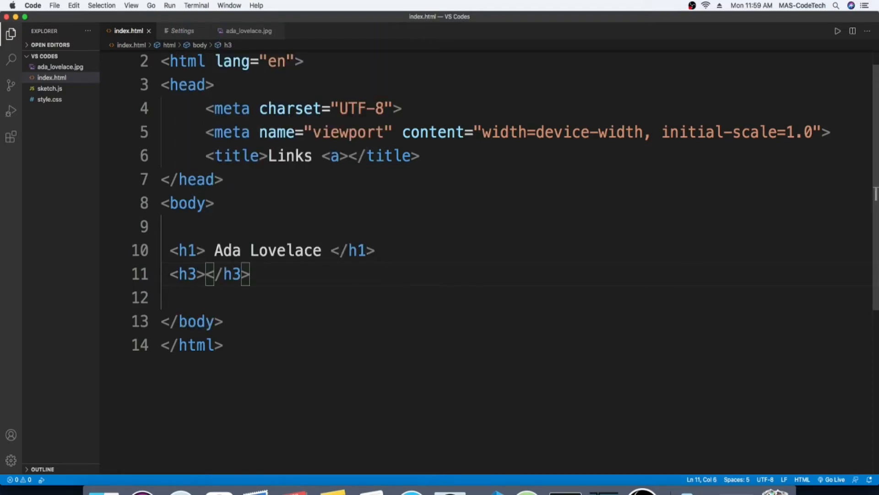
text(A)
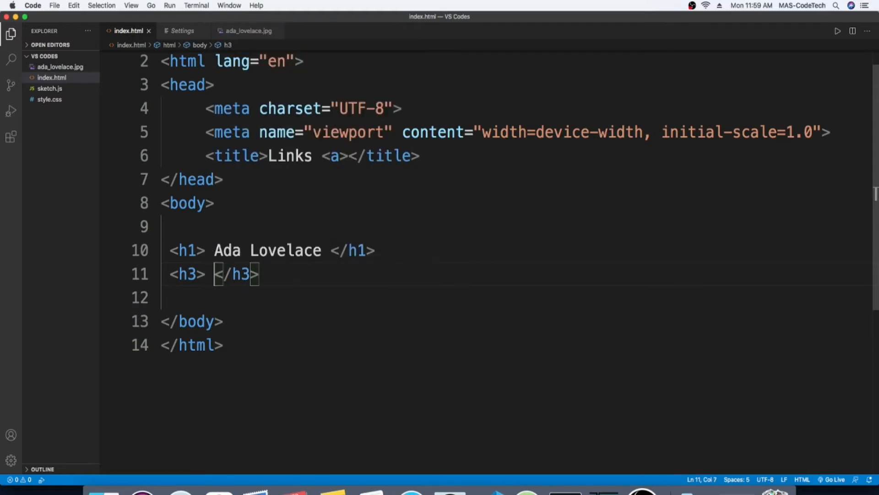
text(Ada)
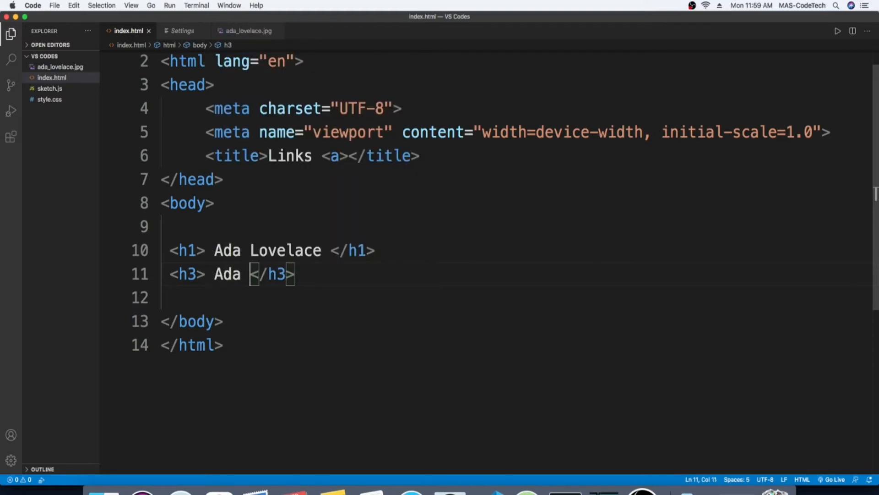
text(Lovelace is)
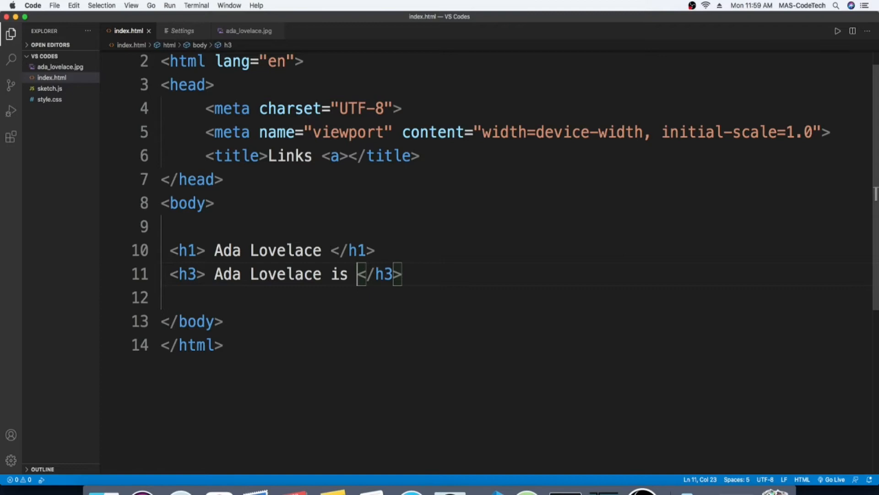
text(consi)
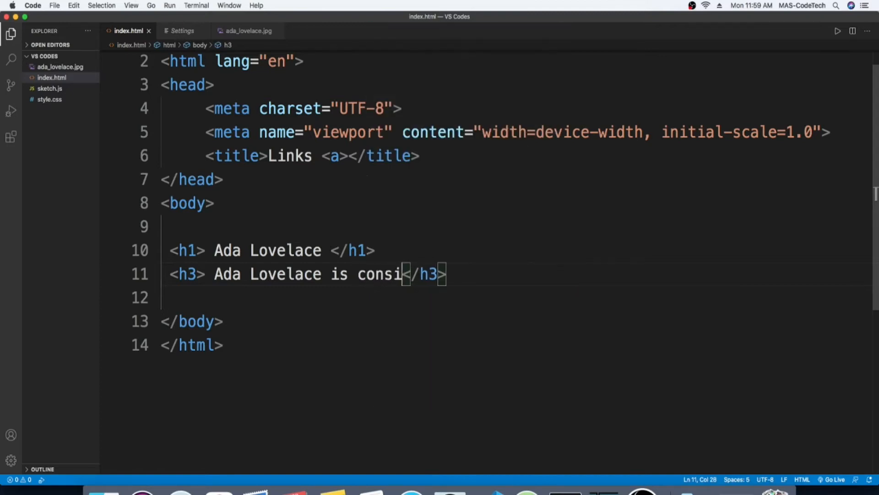
text(dered)
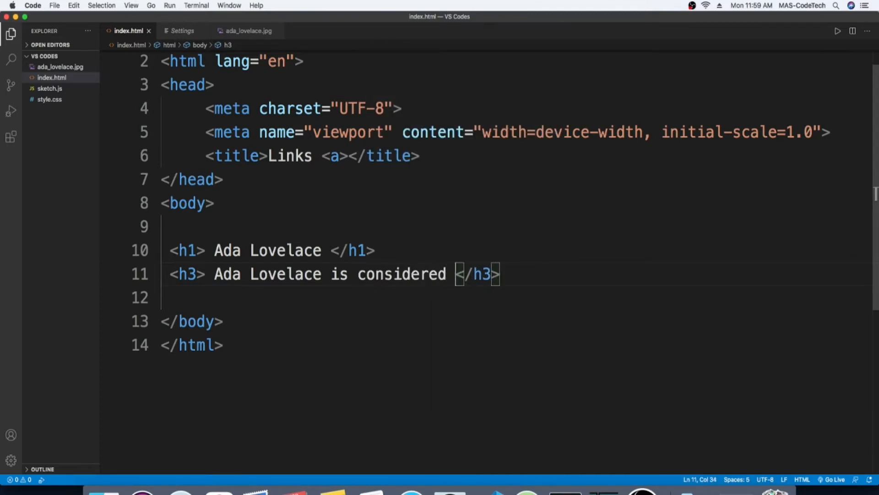
text(as)
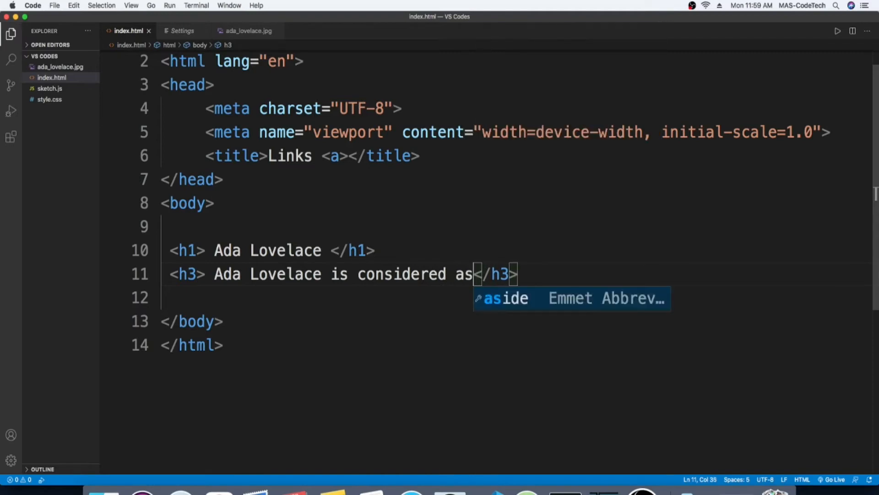
text(the)
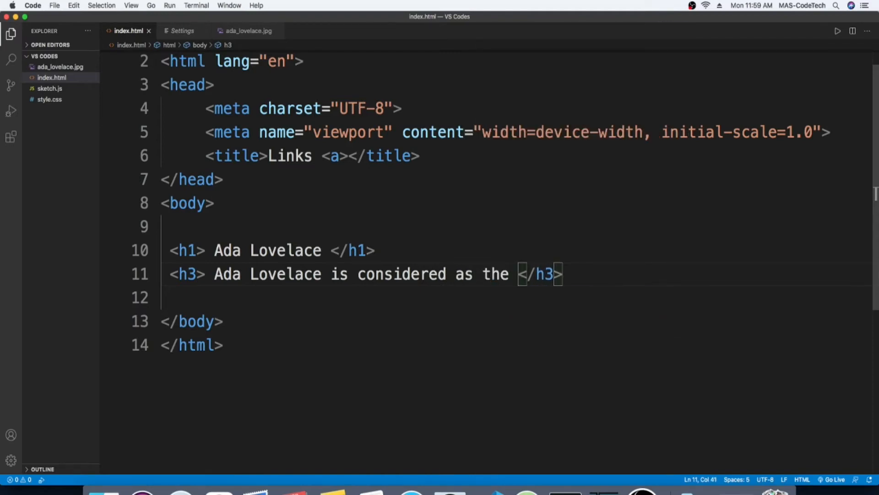
text(fir)
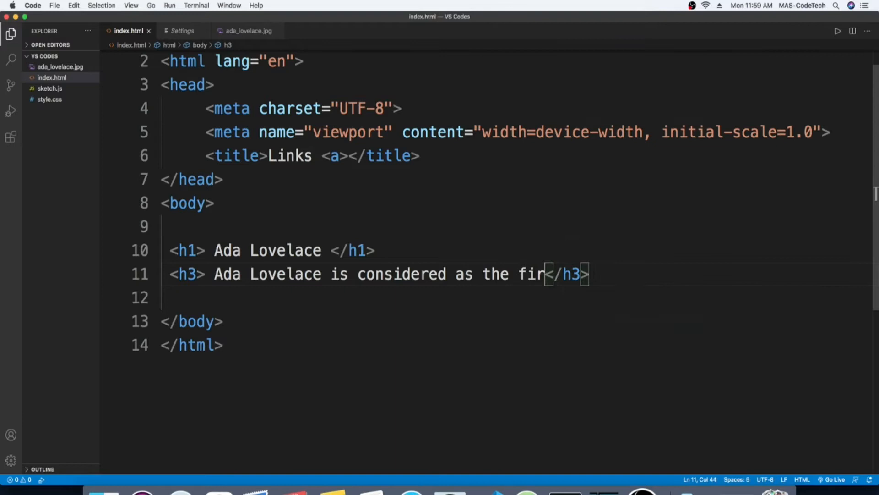
text(st)
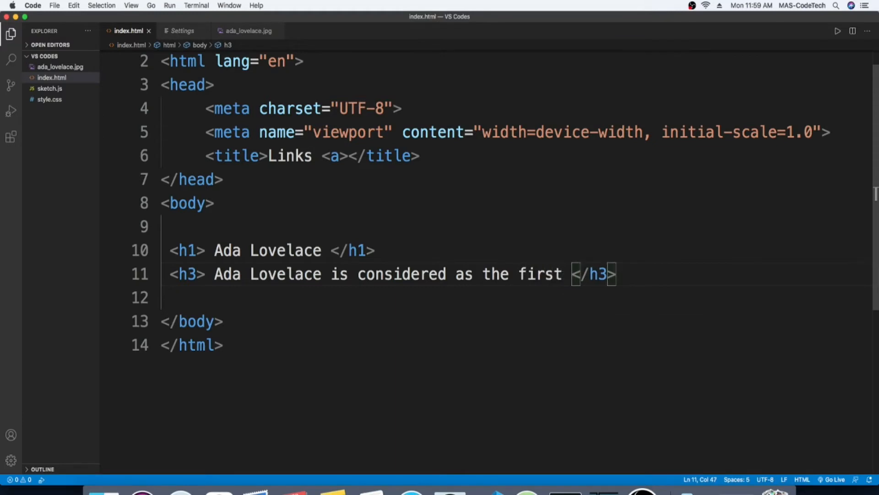
text(cou)
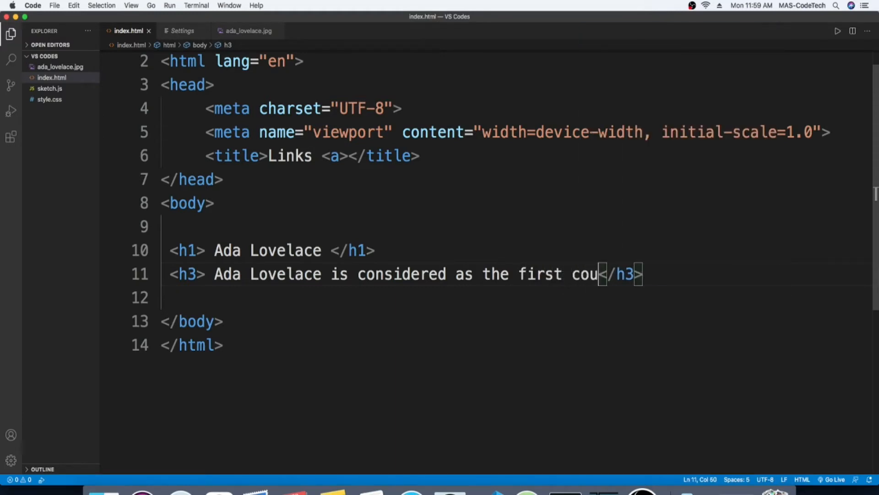
text(m)
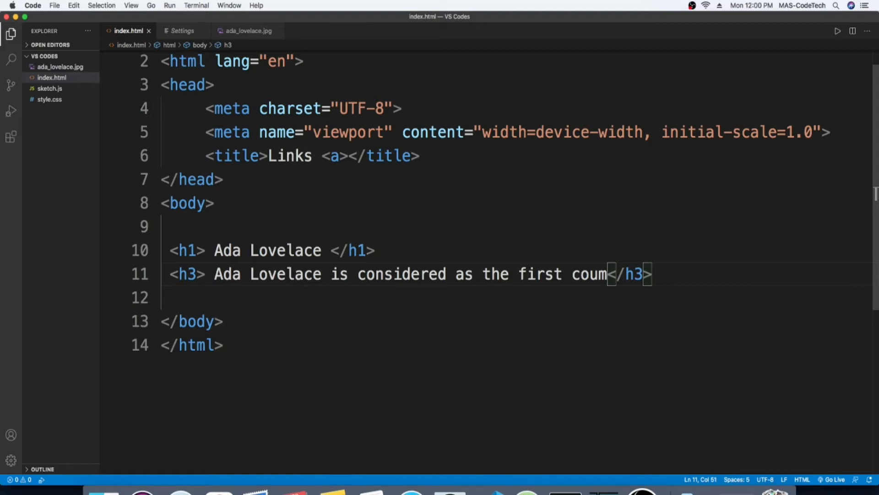
key(Backspace)
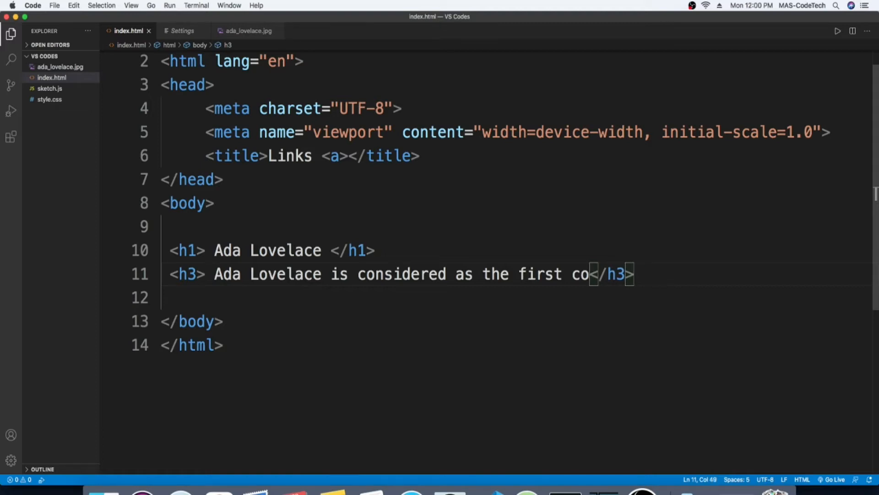
text(mputer)
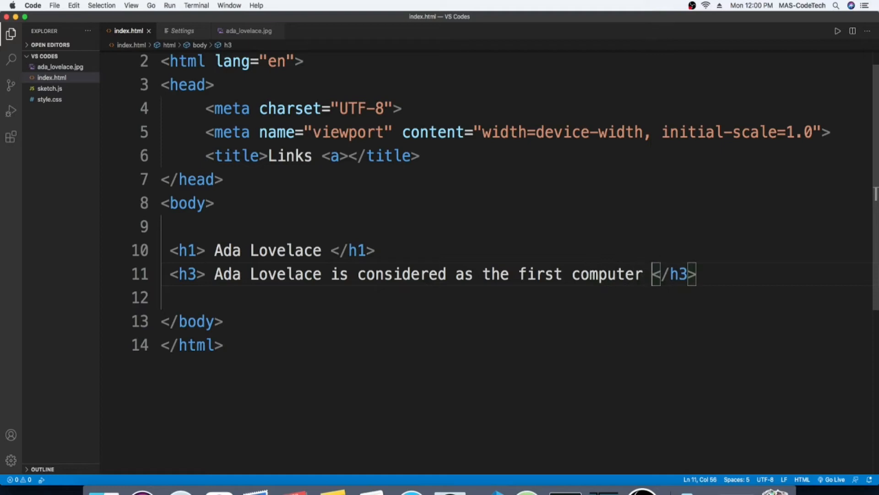
text(p)
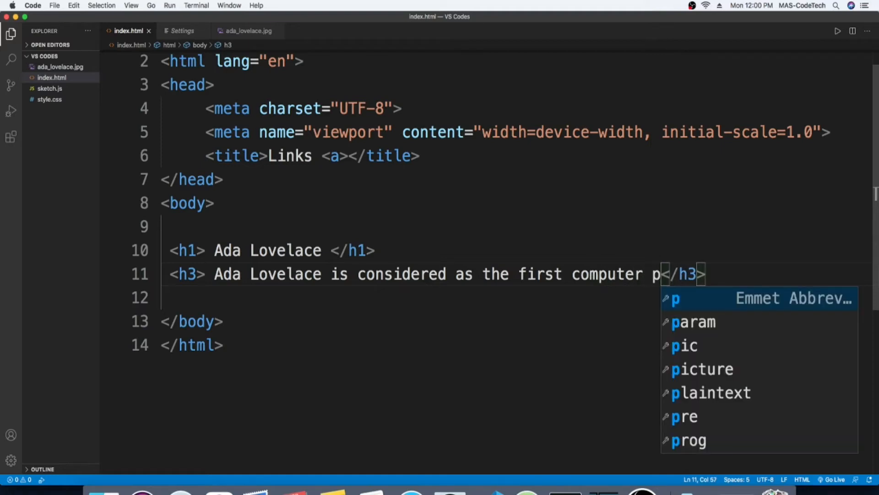
text(rogr)
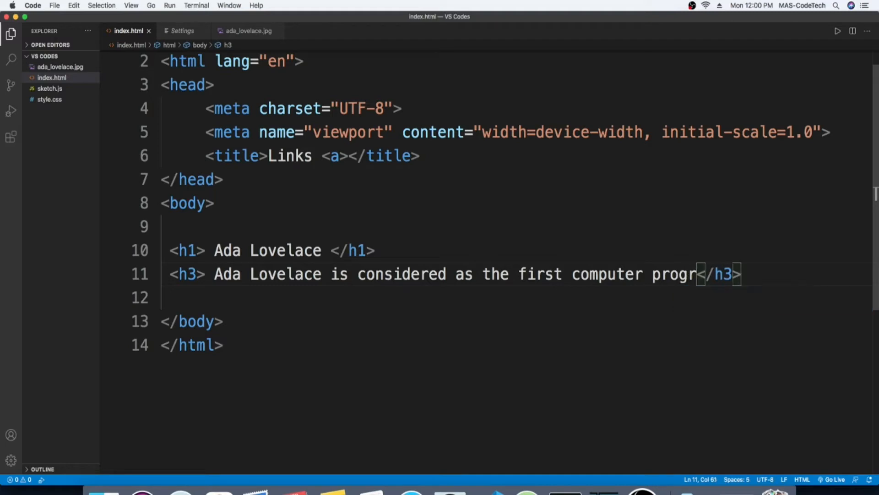
text(am)
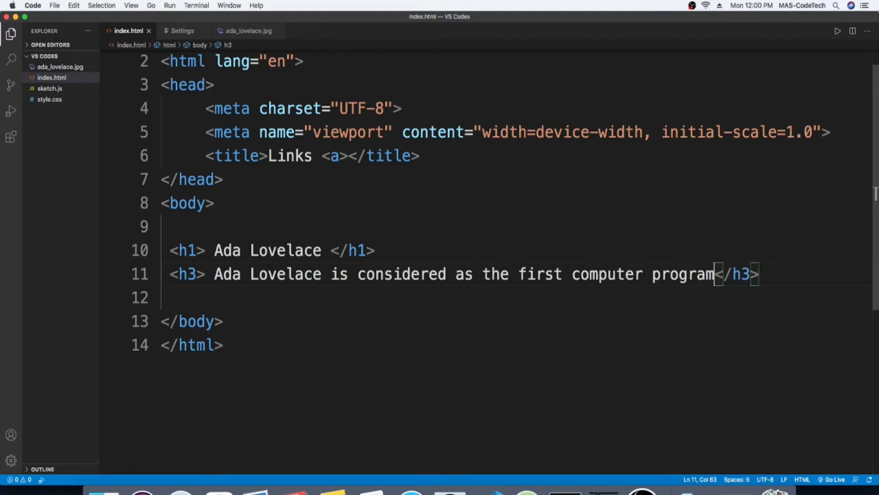
text(mer)
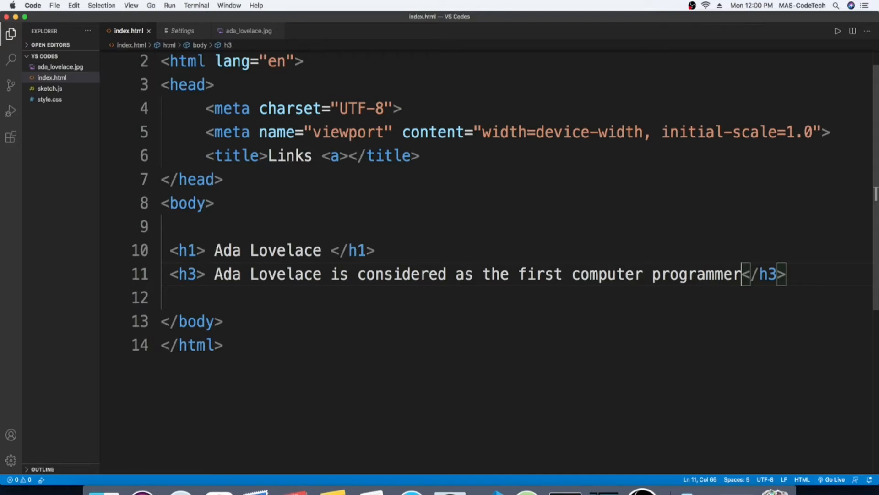
text(.)
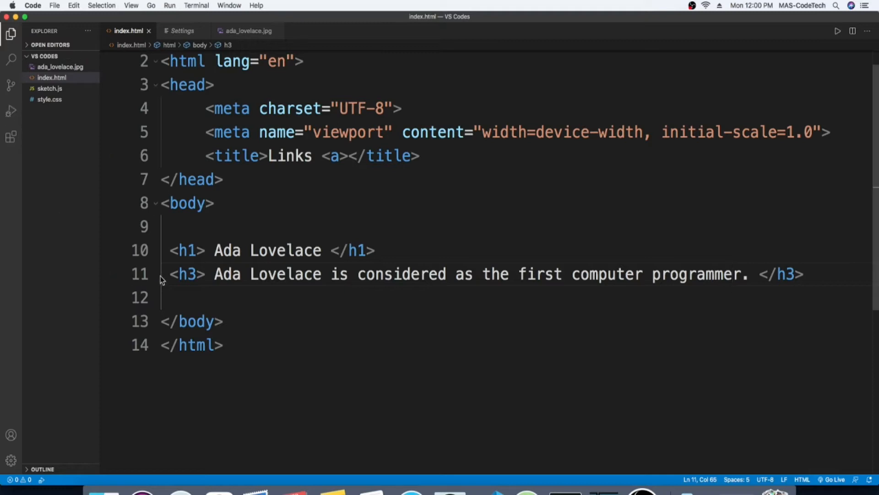
Step: Insert a blank line between the h1 and h3, then move to the subtitle's end
key(Enter)
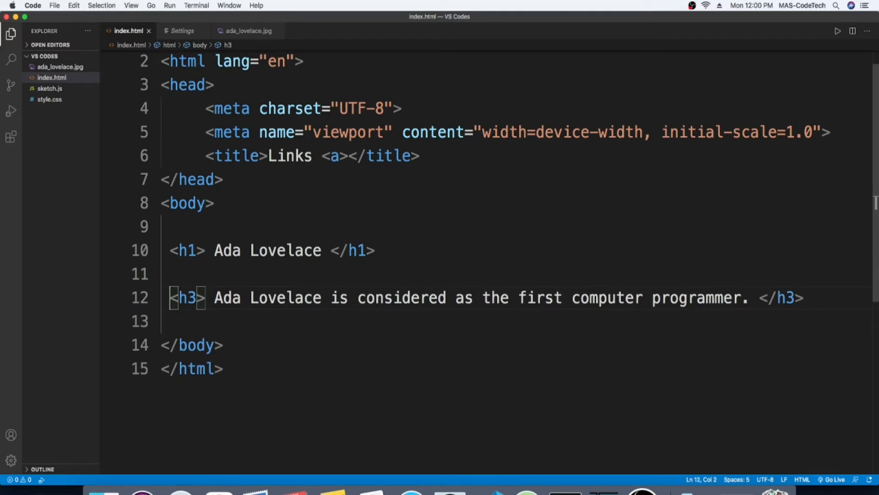
click(168, 320)
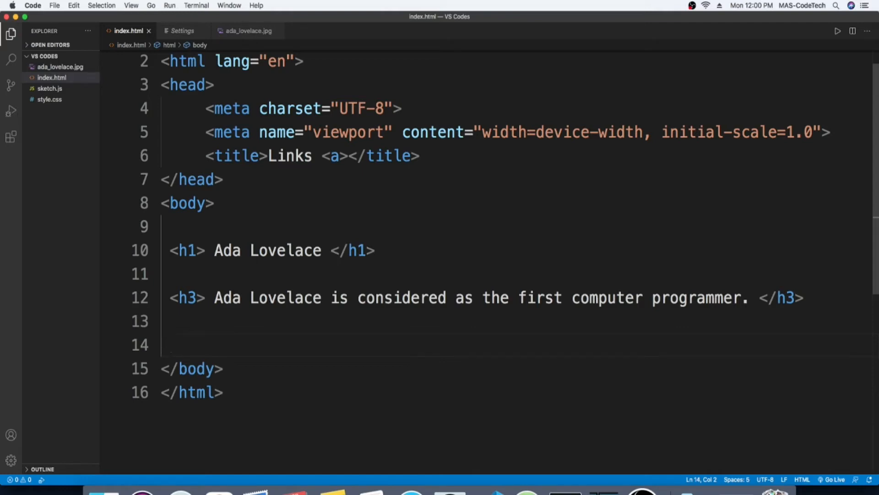
mouse_move(814, 69)
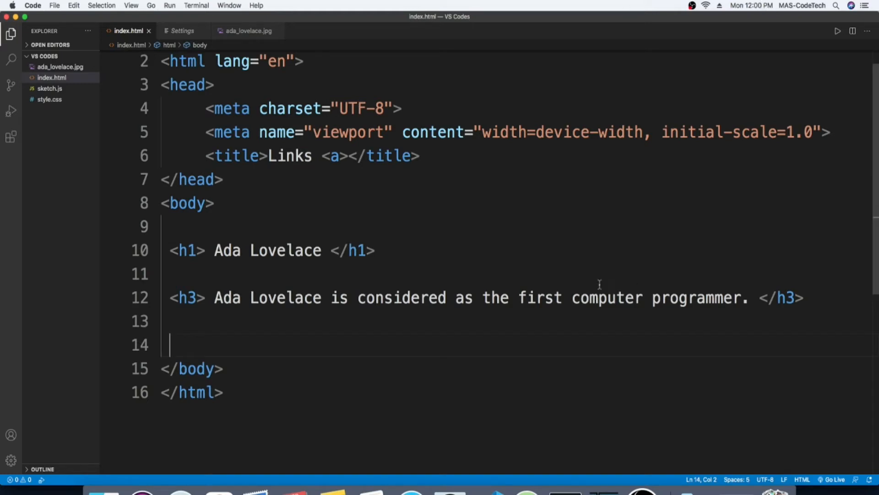
Step: Preview ada_lovelace.jpg from the Explorer sidebar
click(60, 66)
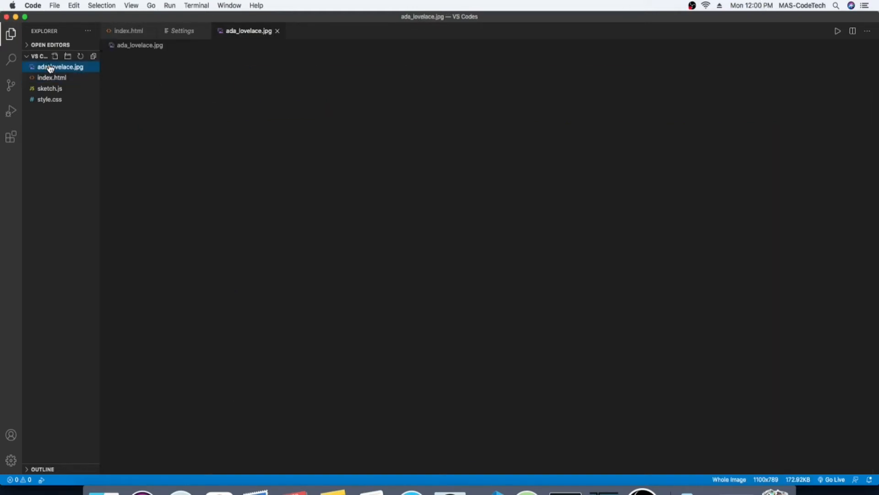
click(60, 66)
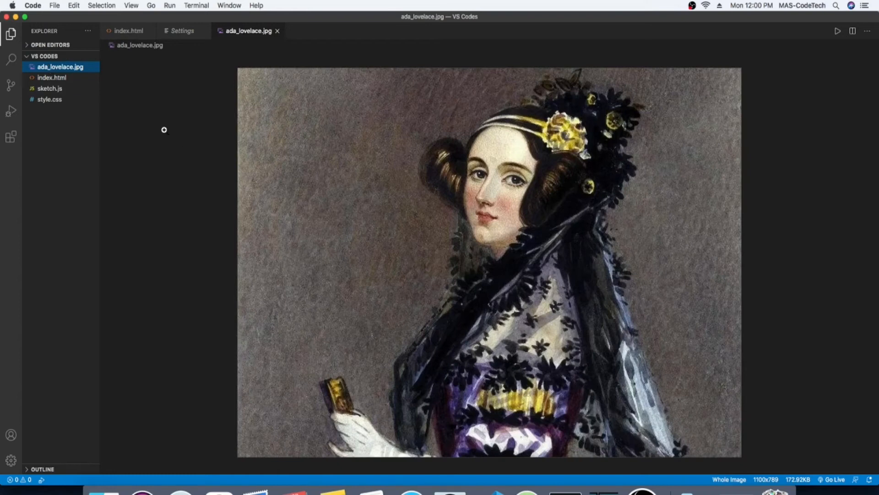
mouse_move(80, 93)
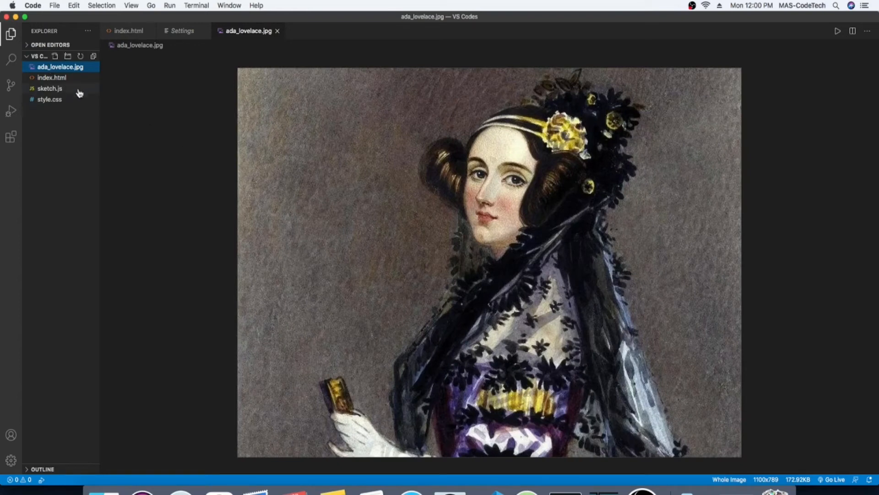
mouse_move(67, 84)
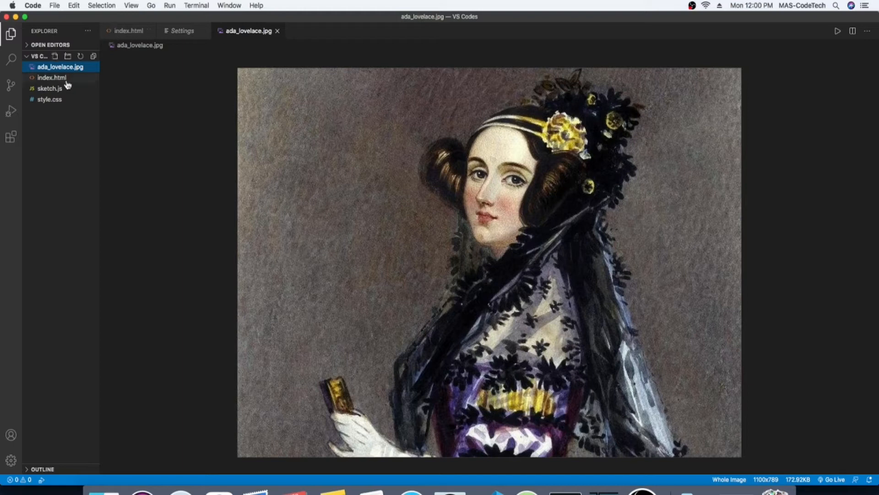
Step: Back in index.html, start an img tag with src 'ada_lovelace.jpg'
click(51, 78)
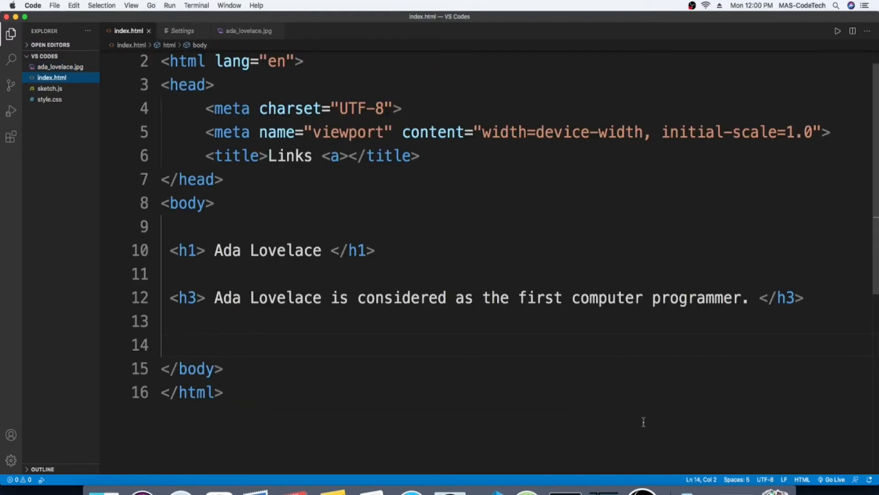
mouse_move(218, 352)
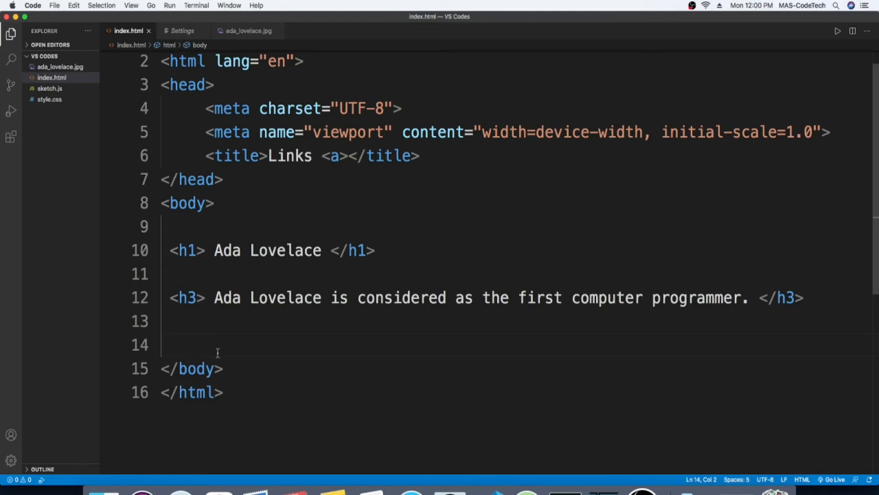
text(<img)
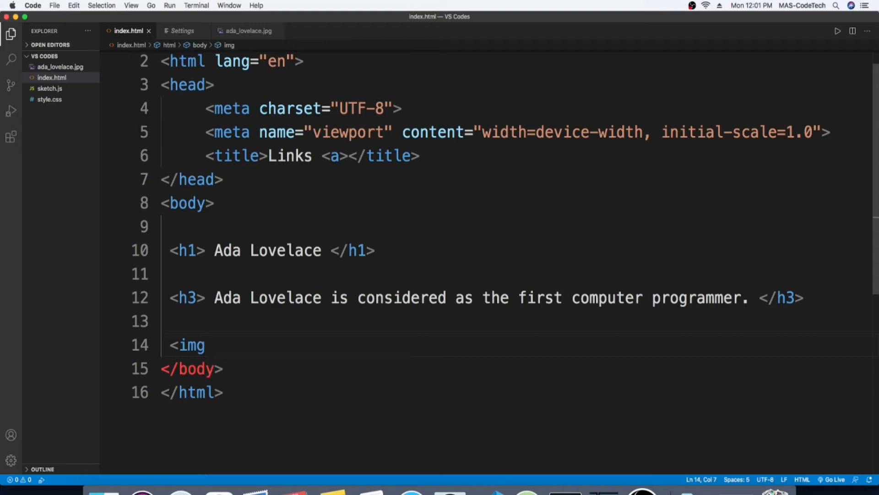
text(src= ")
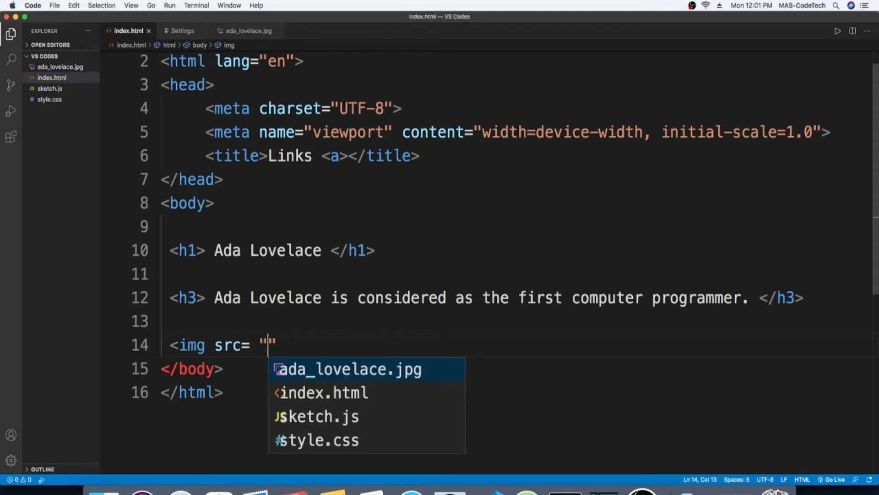
mouse_move(290, 377)
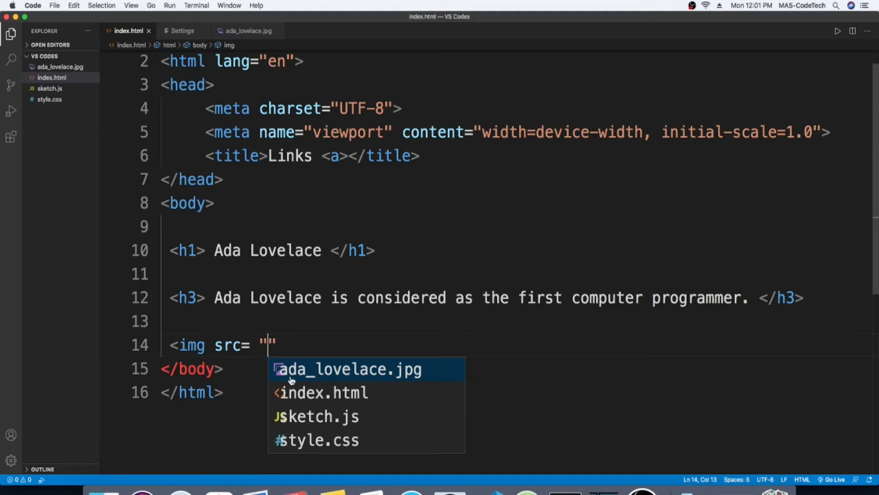
click(348, 369)
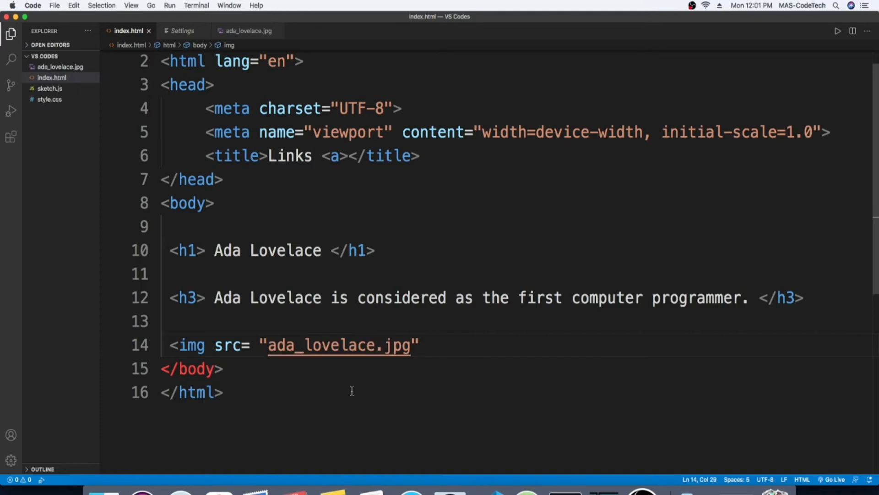
click(440, 345)
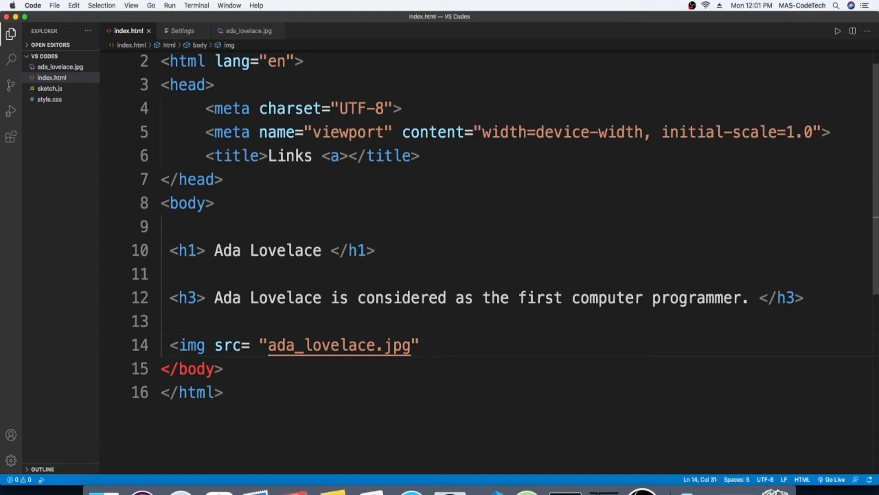
Step: Give the image width 350 and height 300, and close the img tag
text(wi)
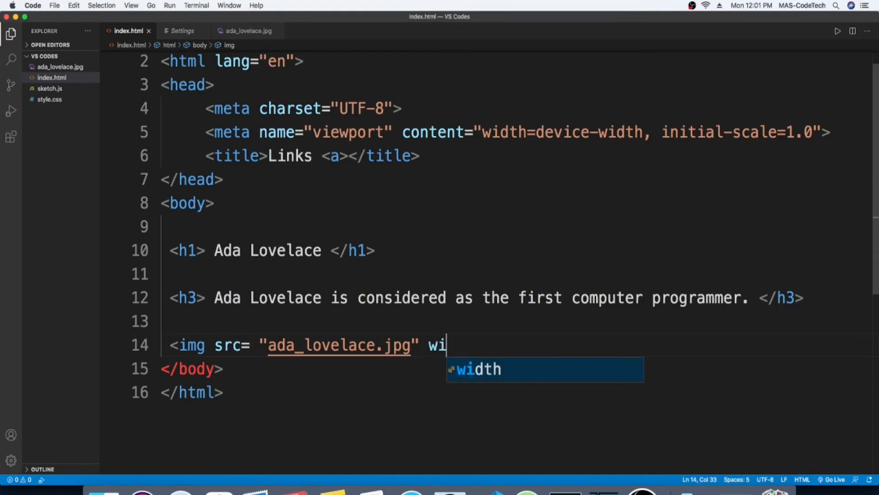
text(dth)
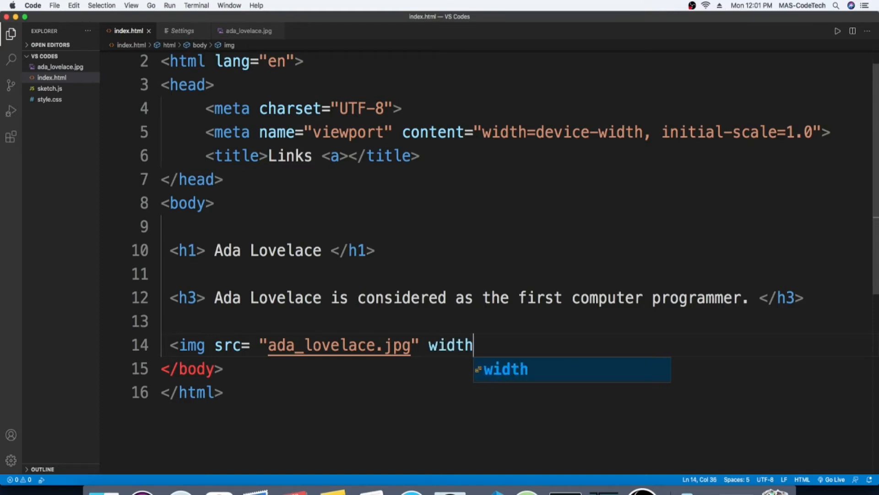
text(=)
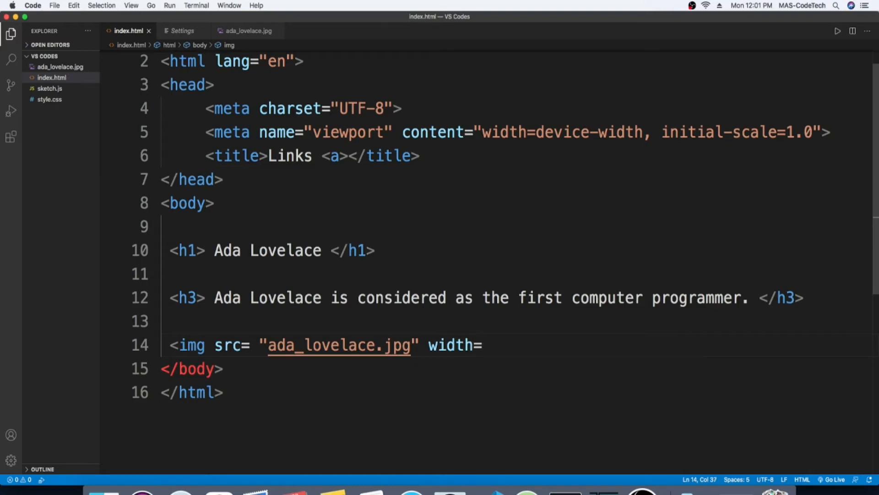
text("")
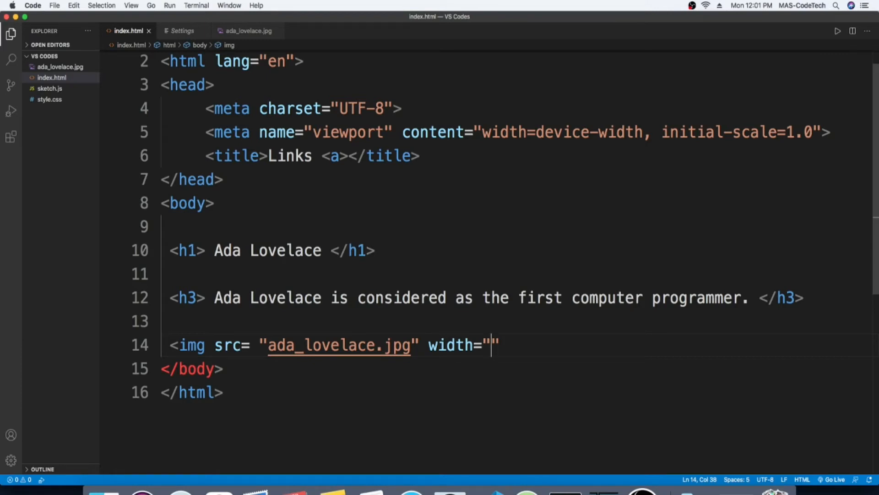
text(300)
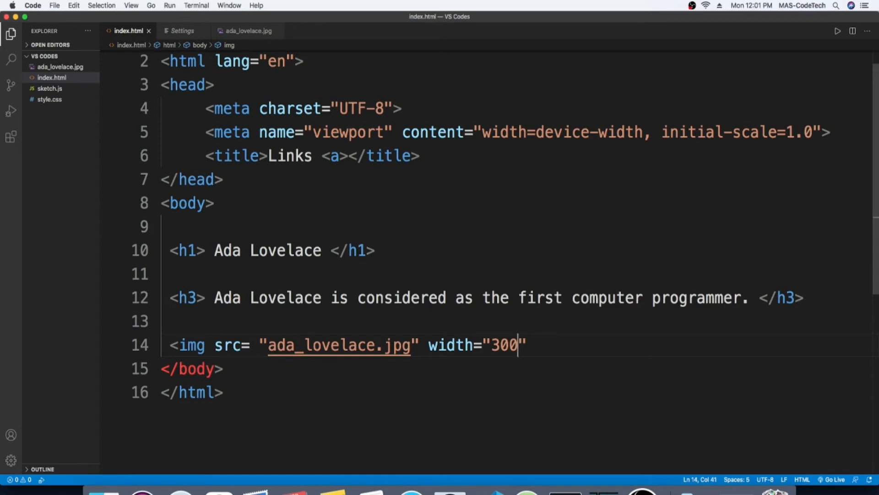
key(Backspace)
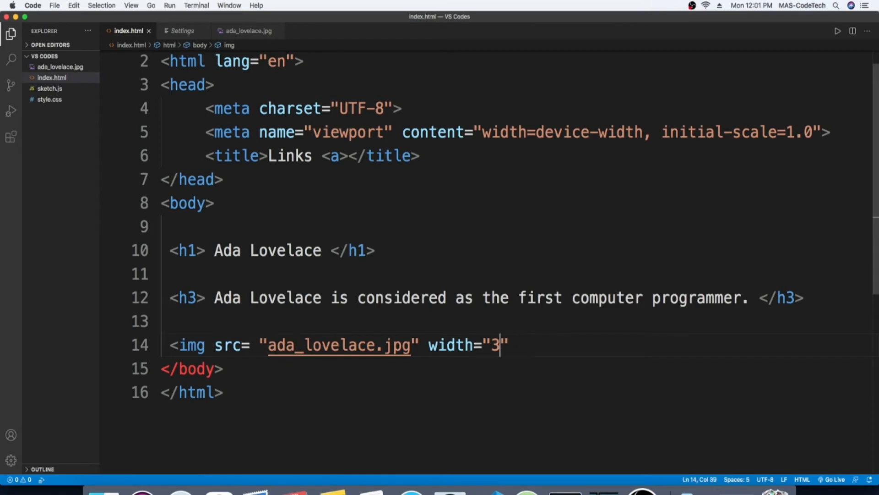
text(50)
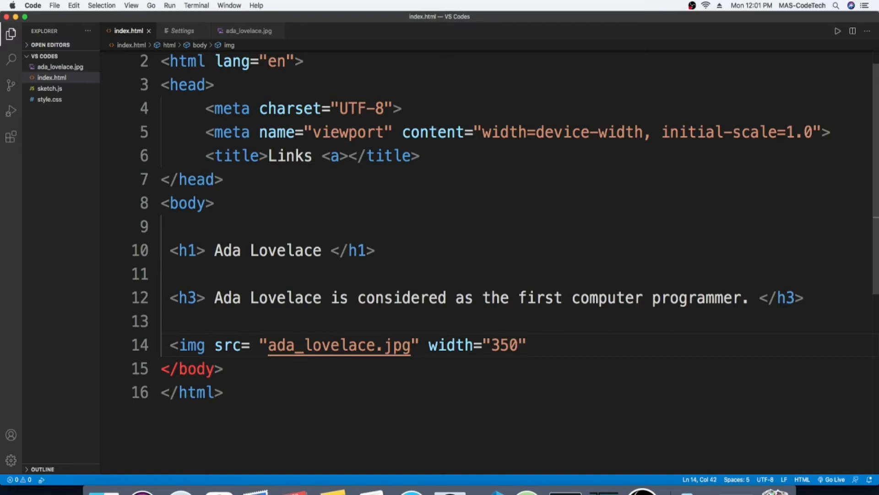
text(,)
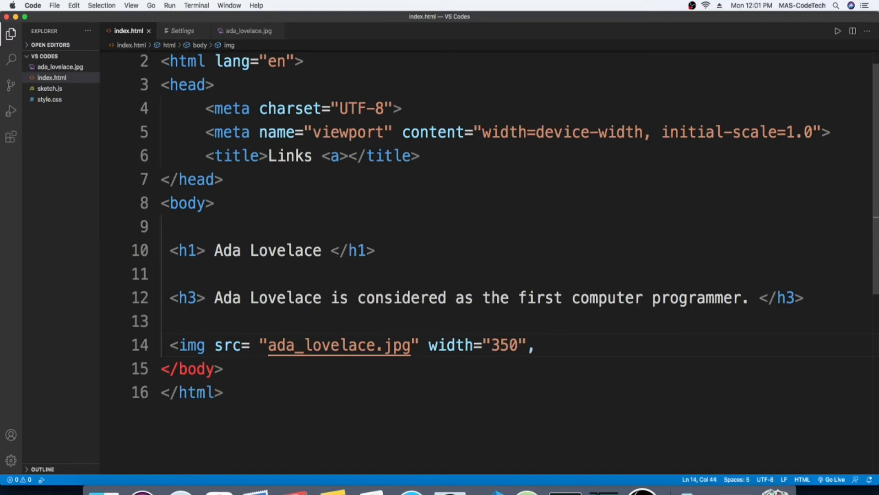
text(hi)
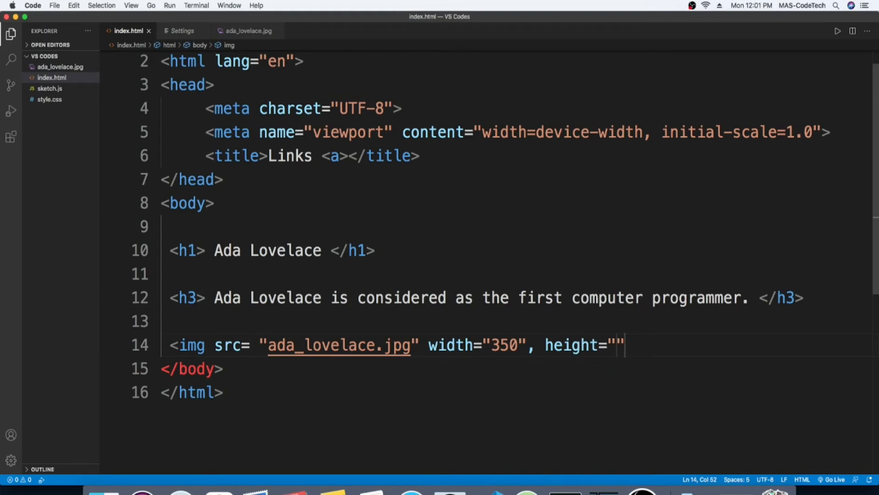
text(300)
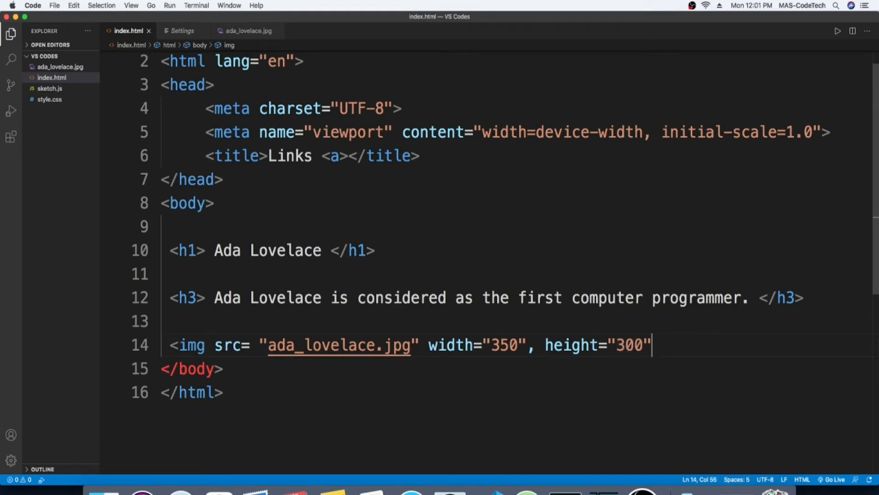
text(>)
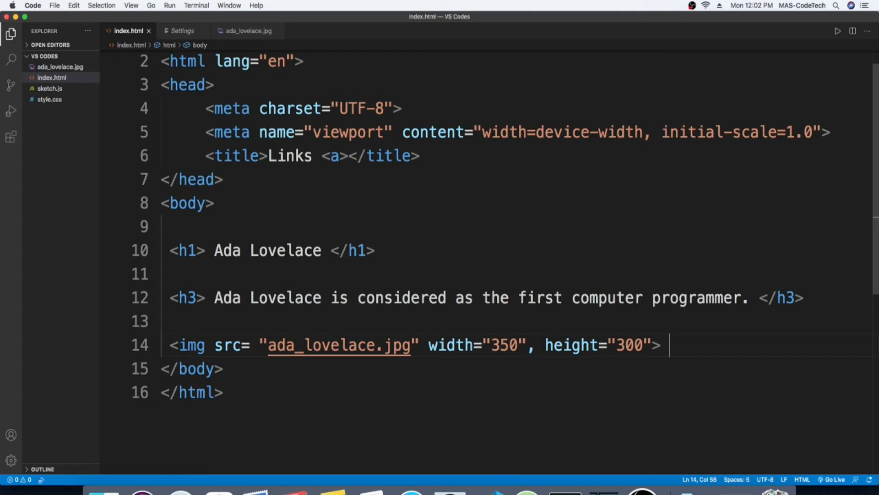
Step: Add a <br> tag after the image and start a new line
text(<>)
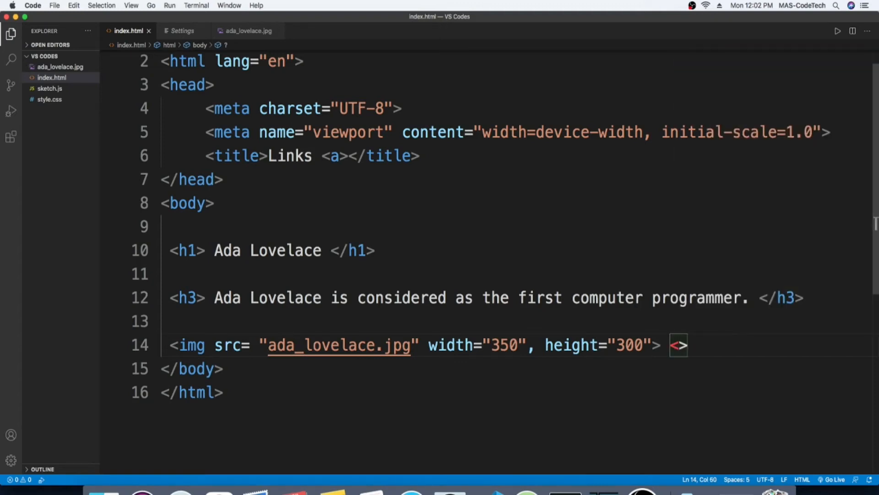
text(br)
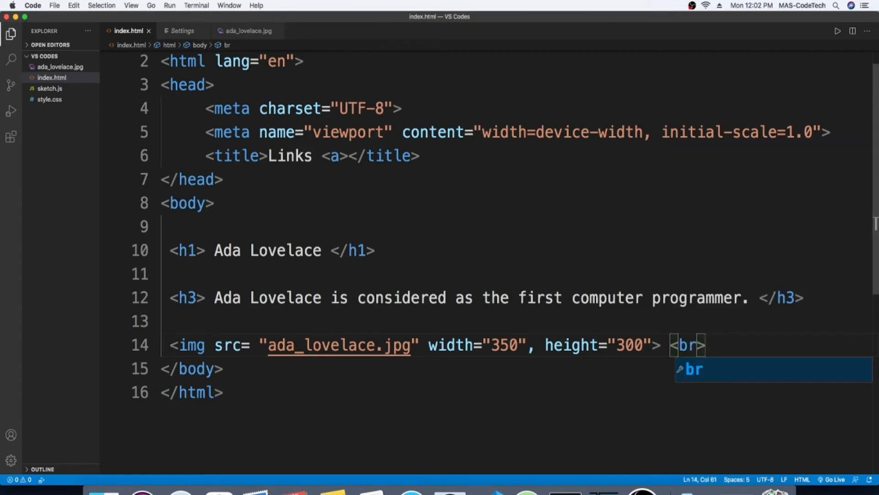
key(enter)
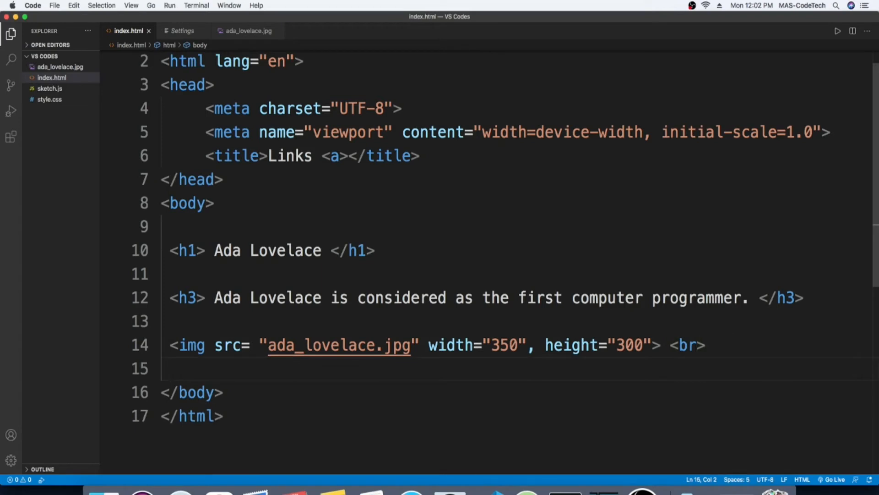
key(enter)
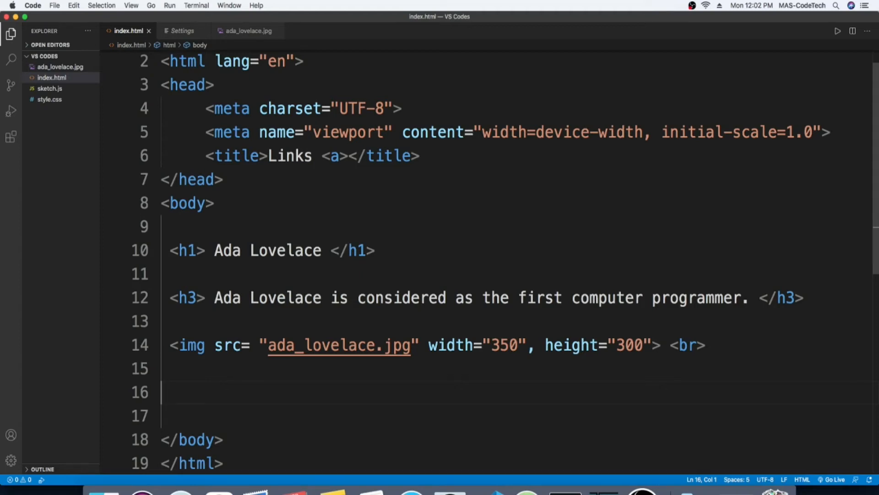
Step: Start an anchor tag on line 16 with target '_blank' and an empty href
text(<a)
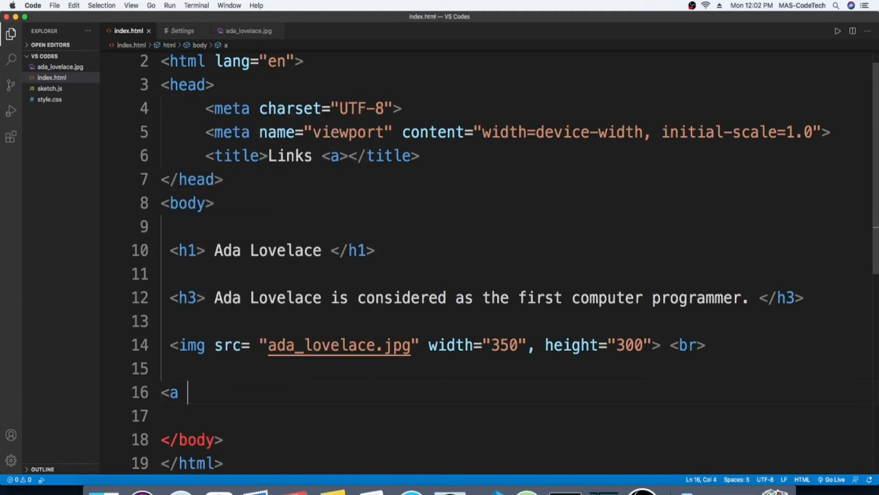
text(te)
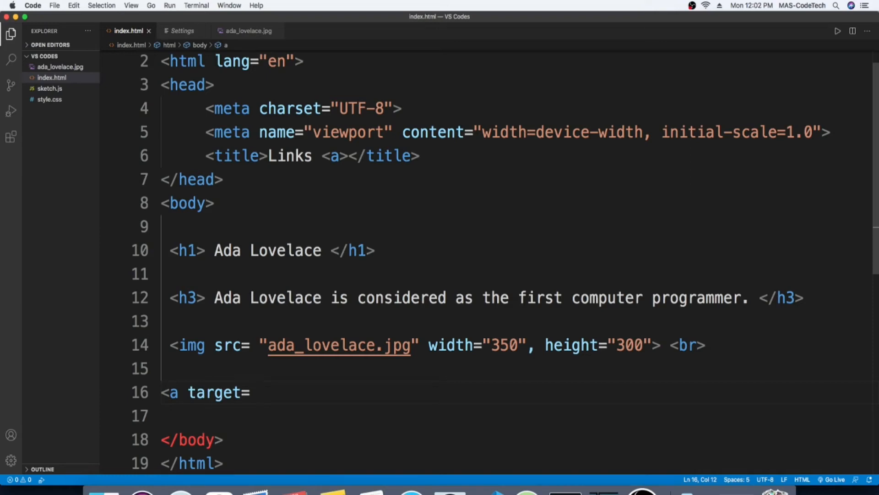
text("")
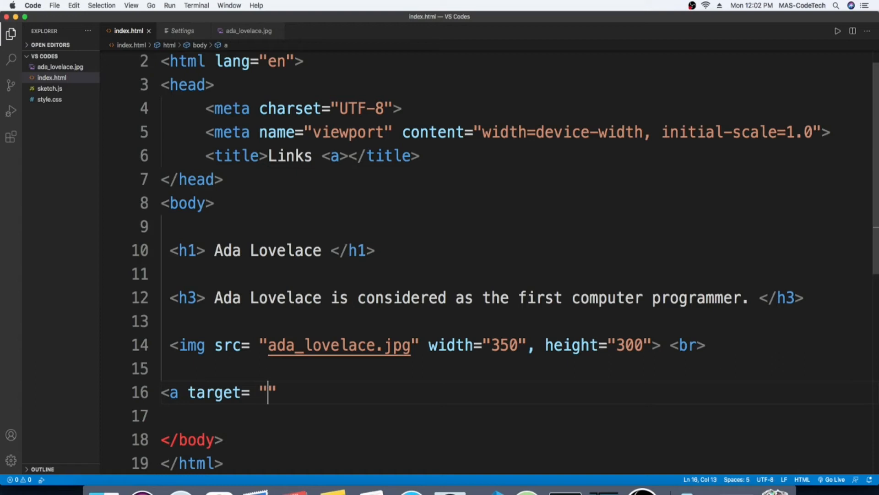
text(_)
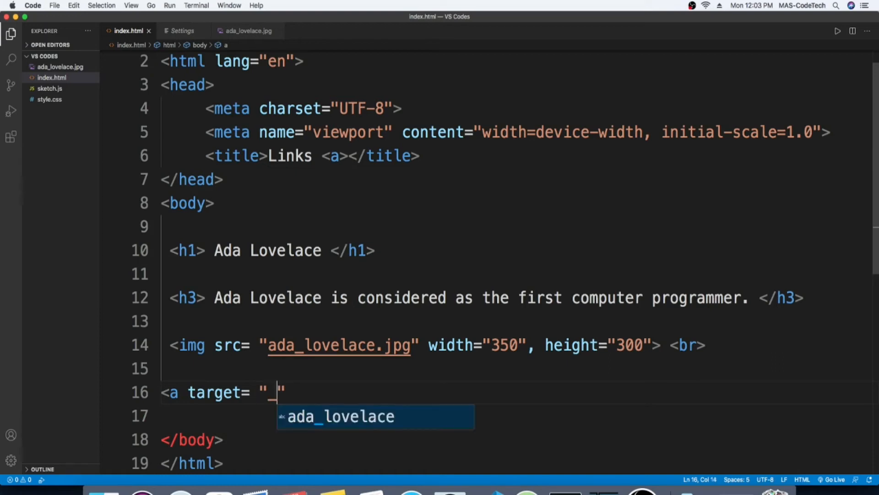
text(bl)
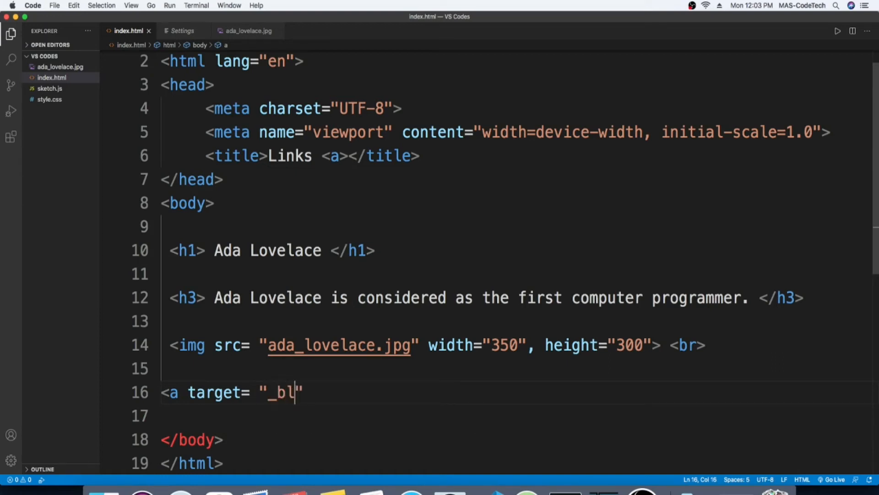
text(ank)
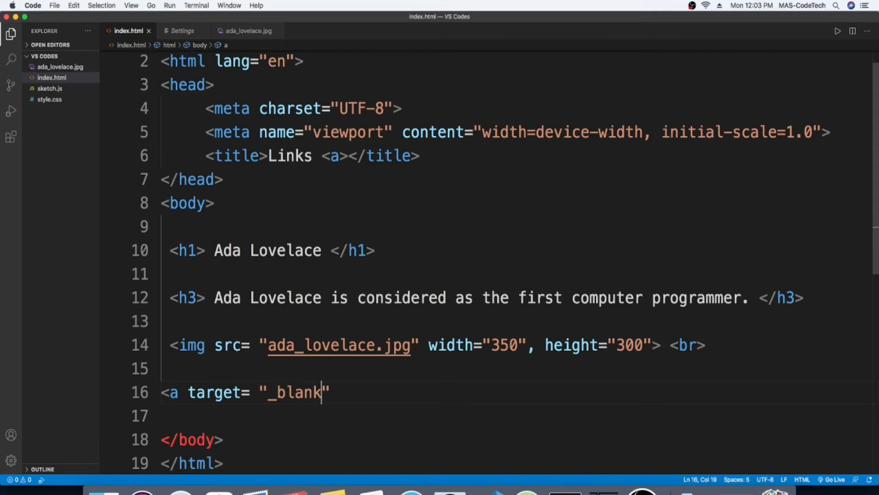
key(Return)
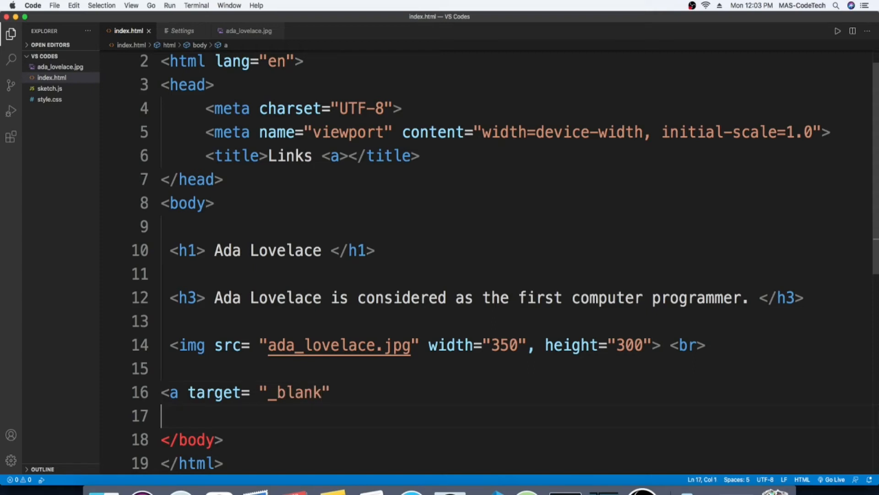
click(330, 392)
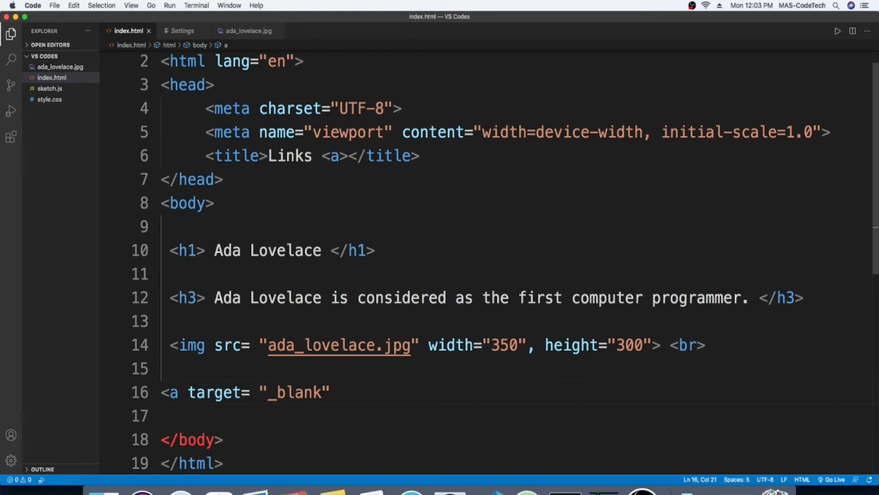
text(her)
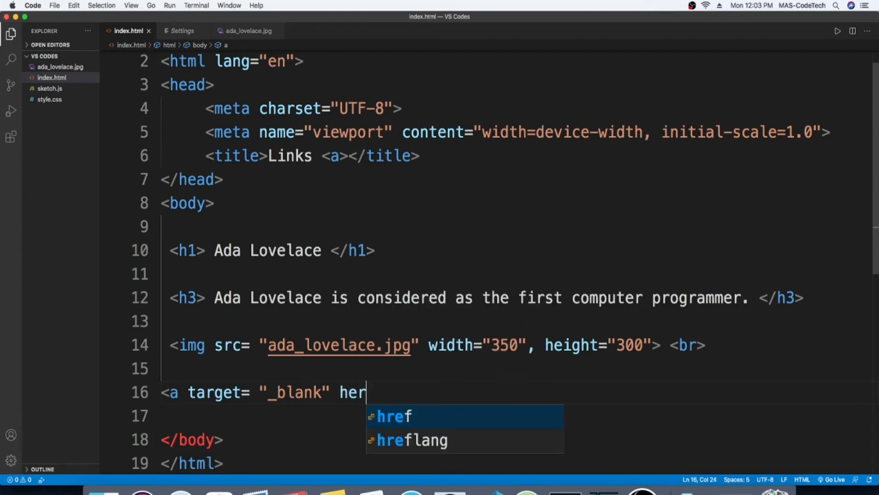
key(Backspace)
text(ref= "")
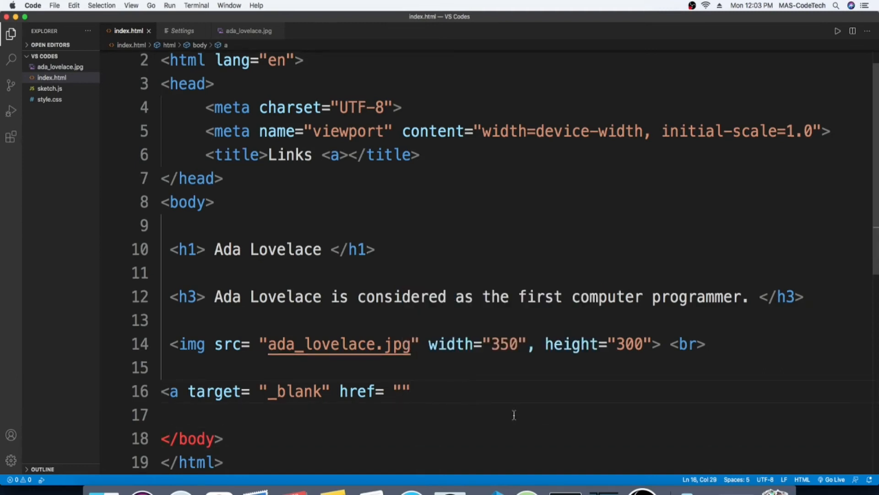
mouse_move(541, 415)
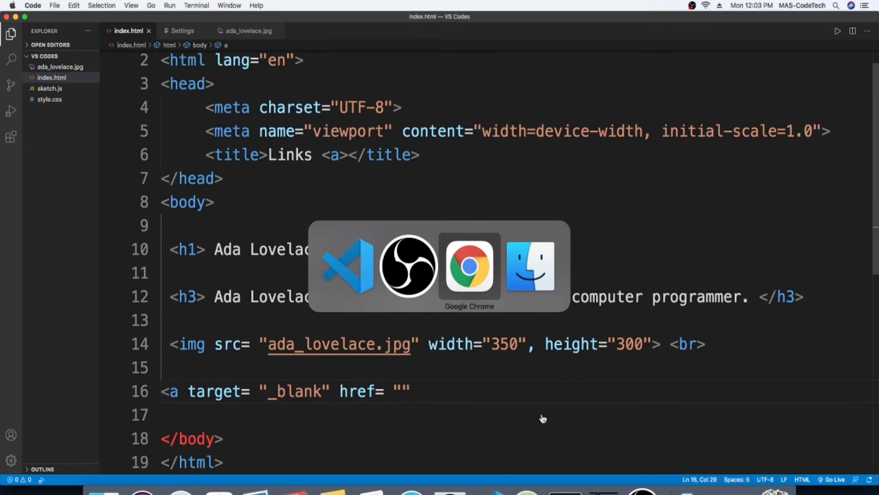
Step: Copy the Mental Floss article URL from Chrome's address bar, then return to VS Code
click(470, 267)
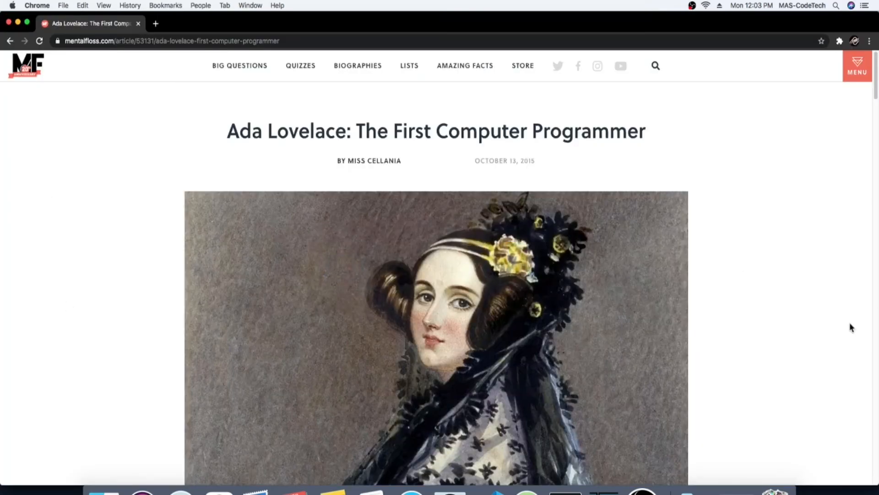
mouse_move(469, 209)
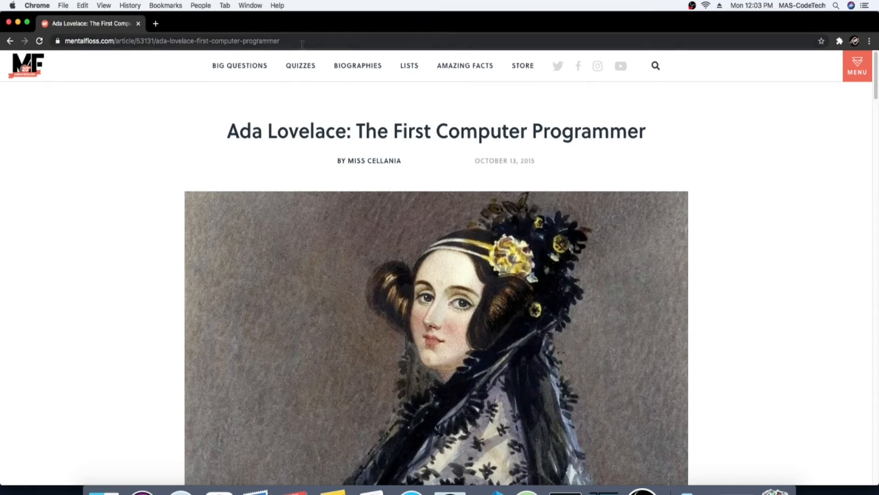
click(171, 40)
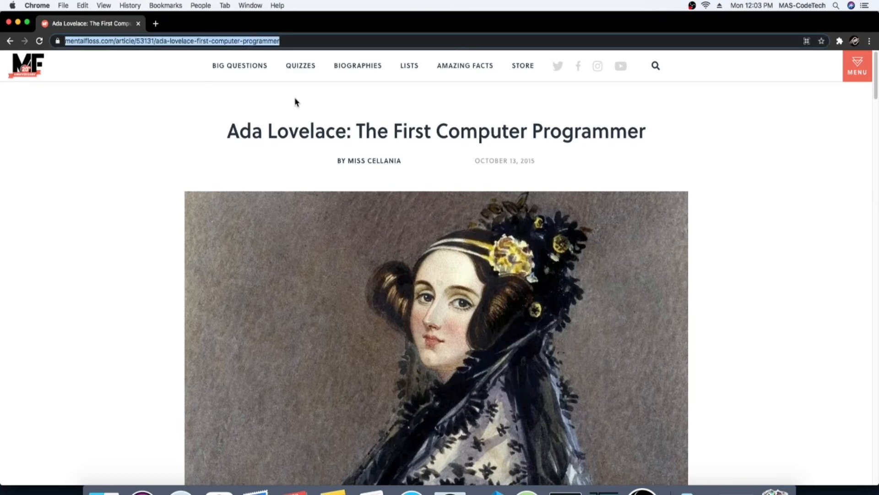
mouse_move(775, 492)
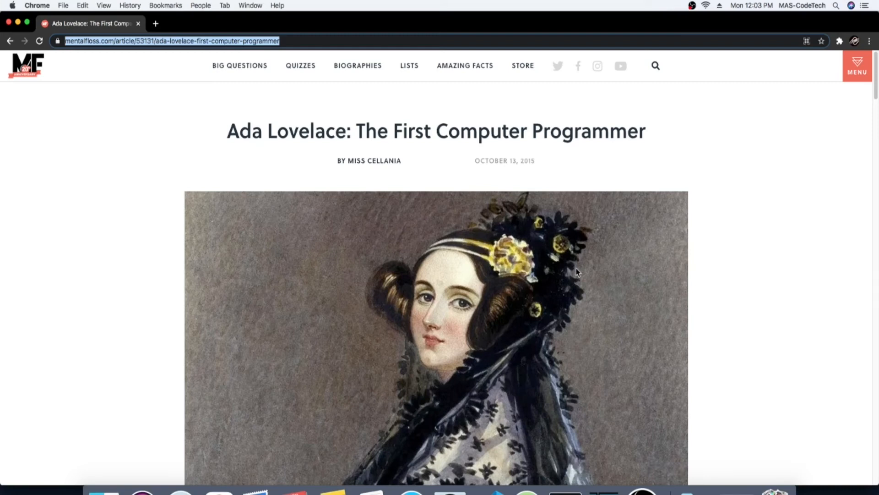
mouse_move(189, 229)
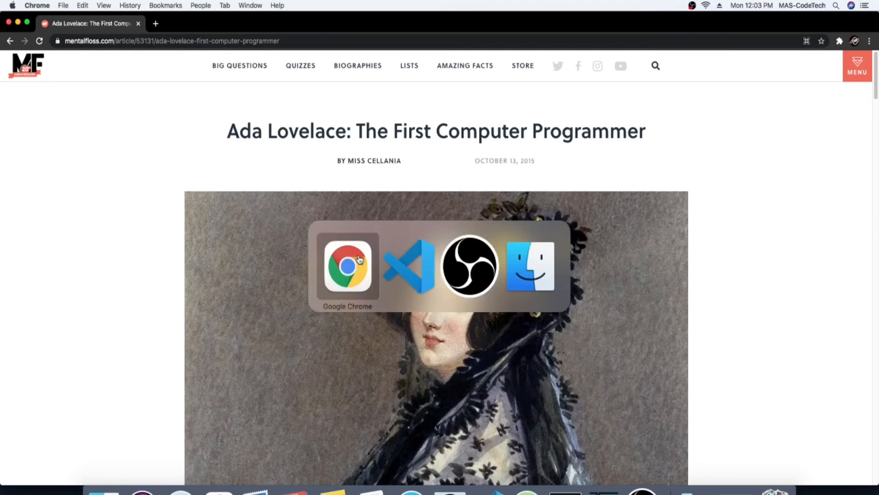
click(409, 267)
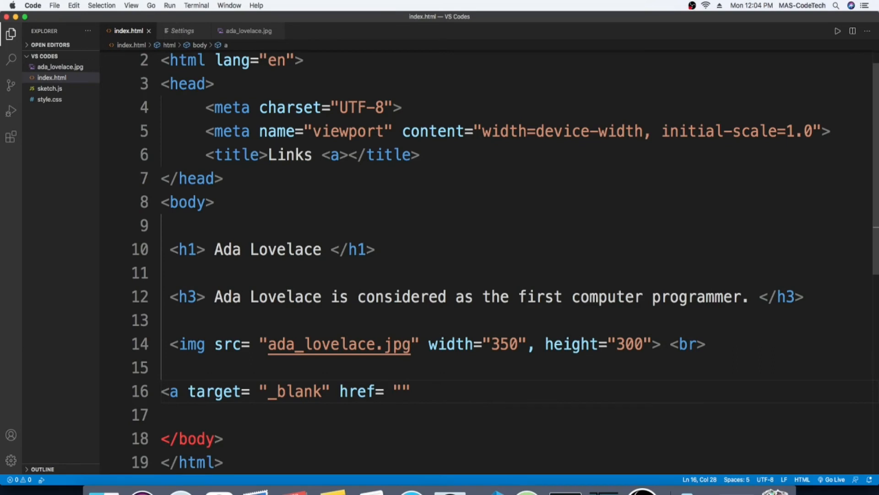
Step: Paste the mentalfloss.com Ada Lovelace article URL into href and close the opening tag
text(https://www.mentalfloss.com/article/53131/ada-lovelace-first-computer-programmer)
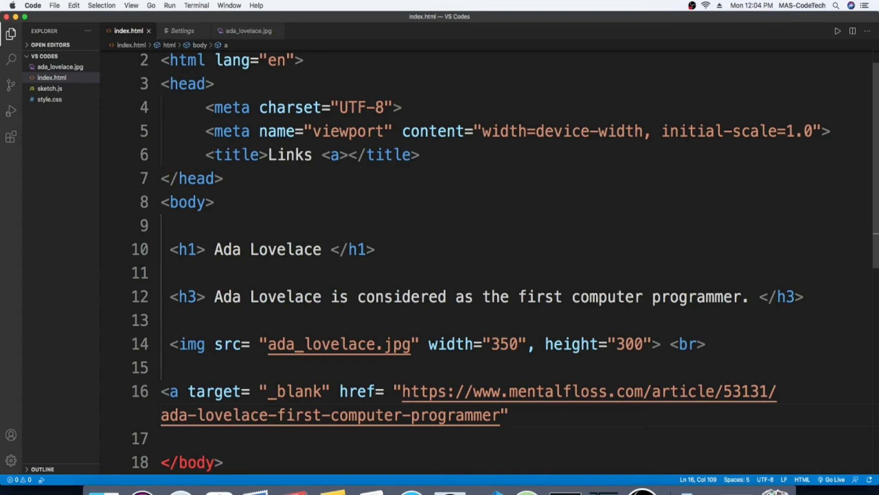
text(>)
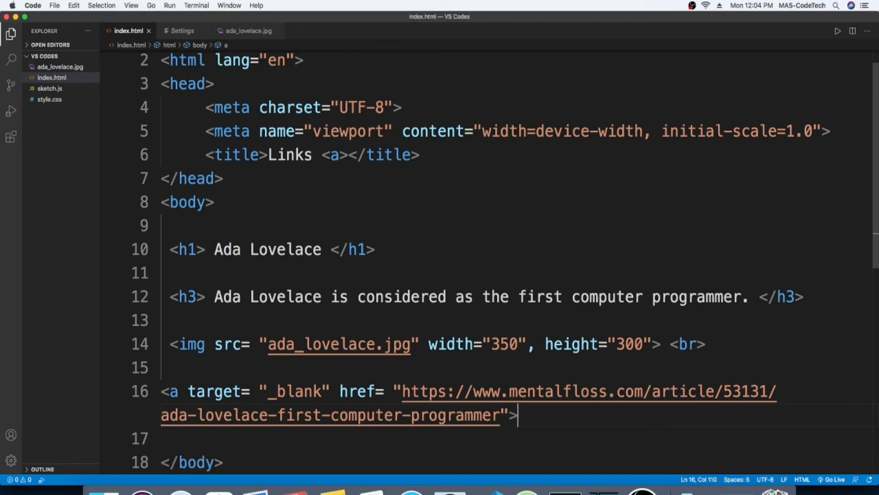
text(</a>)
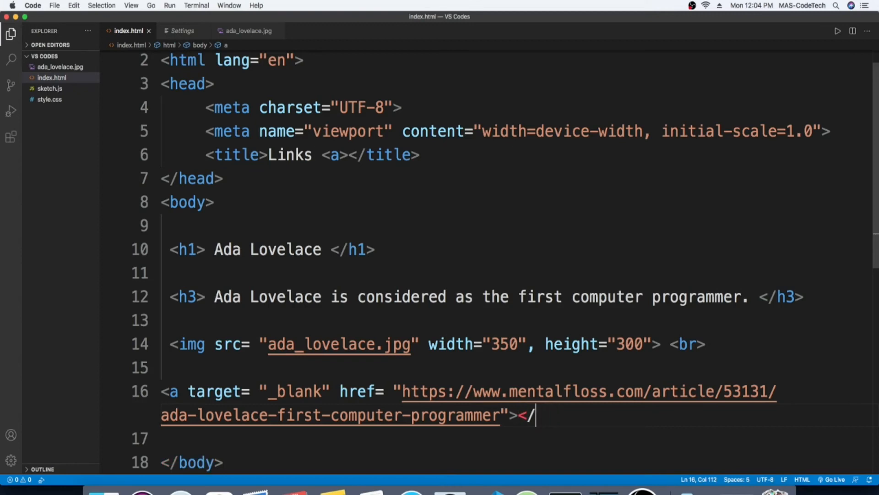
key(Backspace)
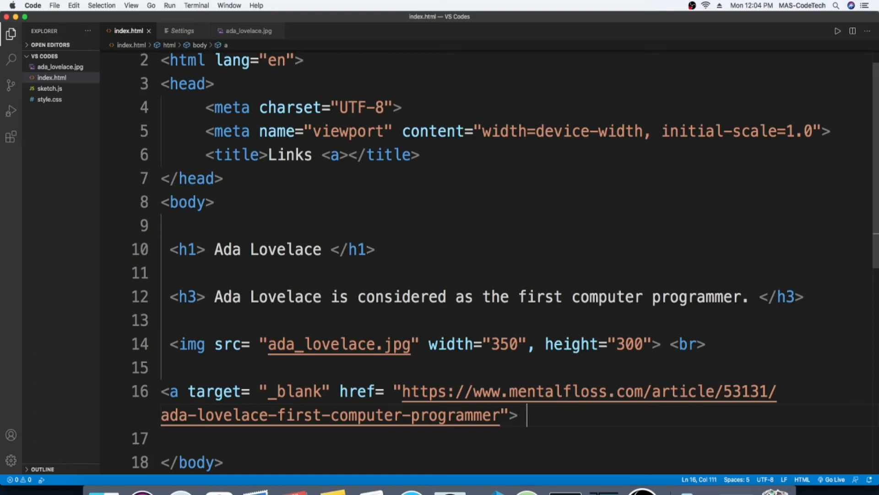
Step: Replace all-caps link text with 'Learn more about Ada Lovelace.' and add the closing </a>
text(LEA)
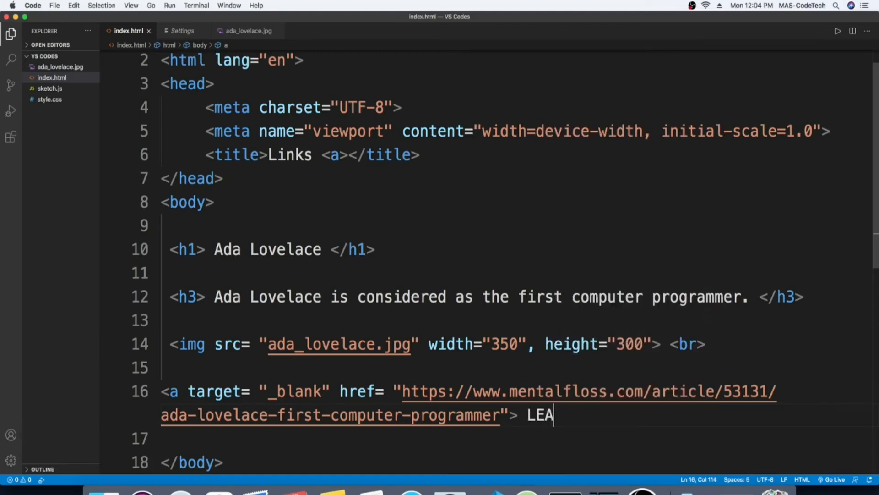
text(RN)
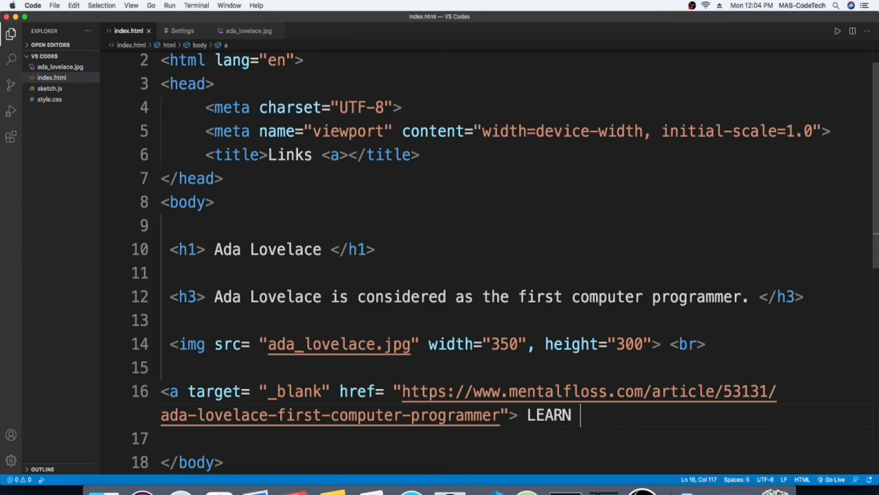
text(MORE AB)
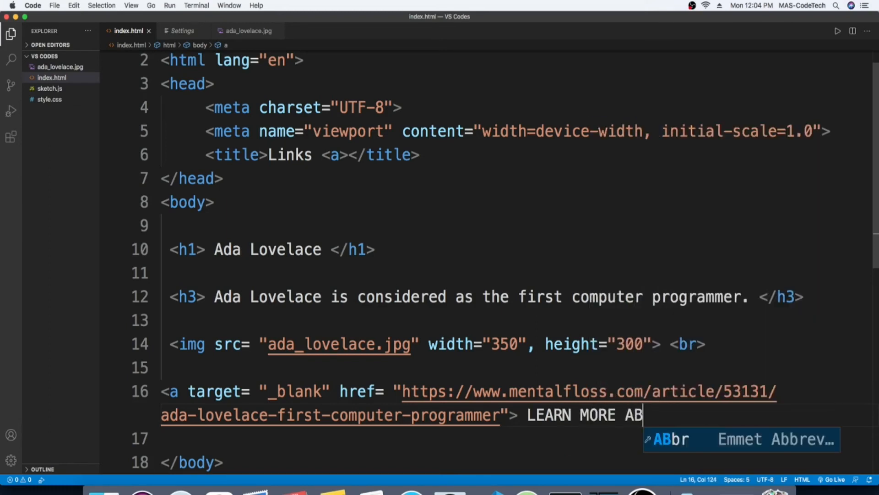
text(OUT)
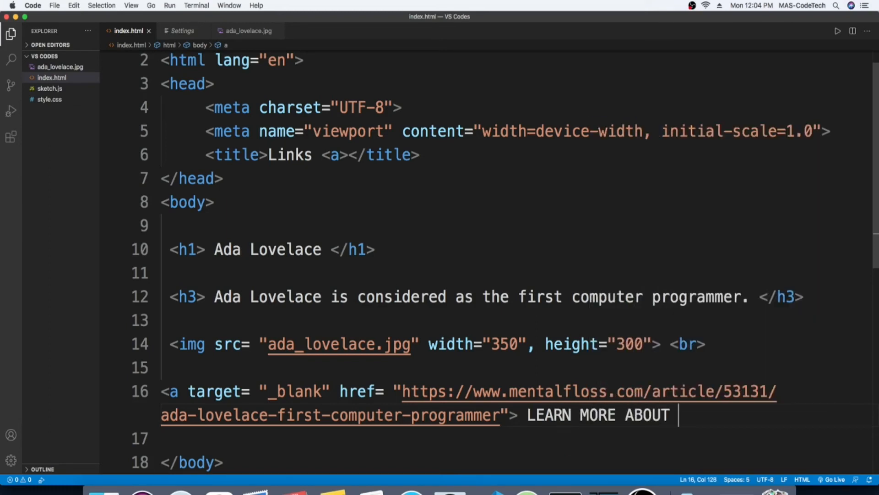
text(ADA)
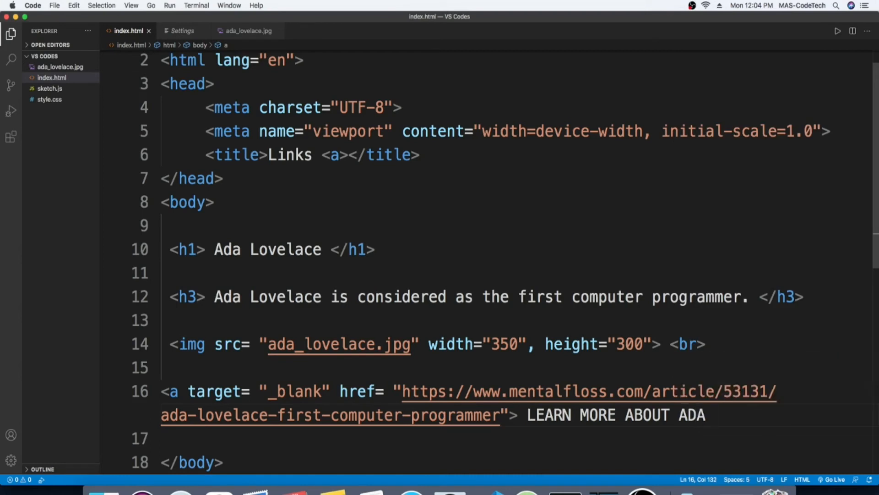
text(LOVELAC)
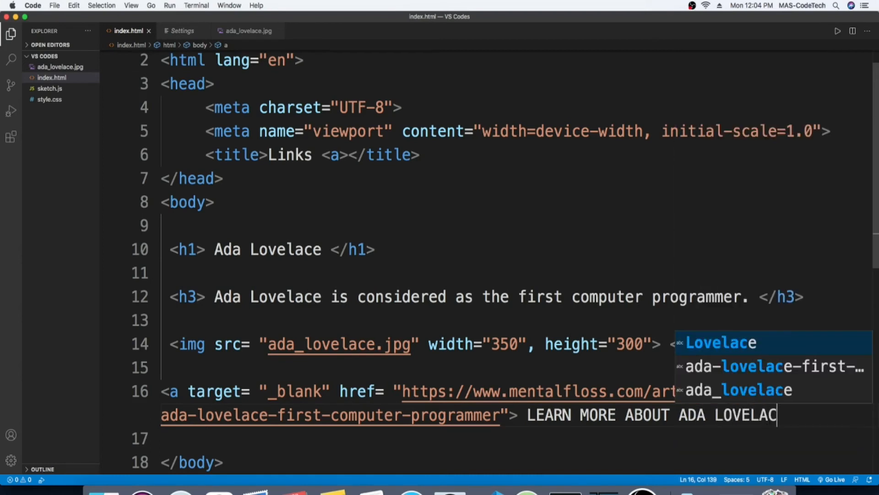
text(E)
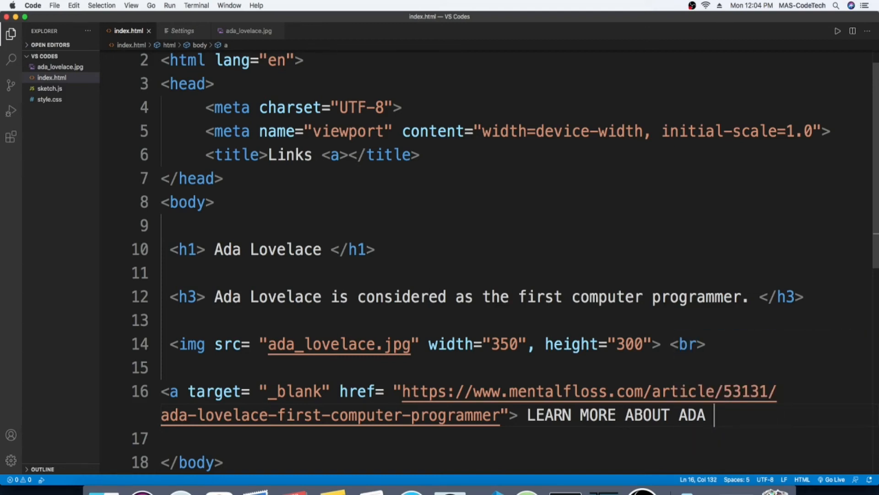
key(backspace)
text(earn)
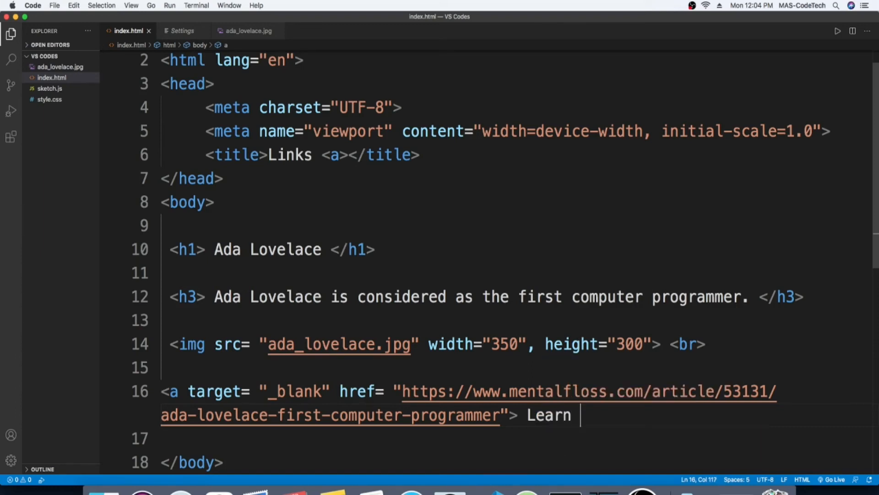
text(more a)
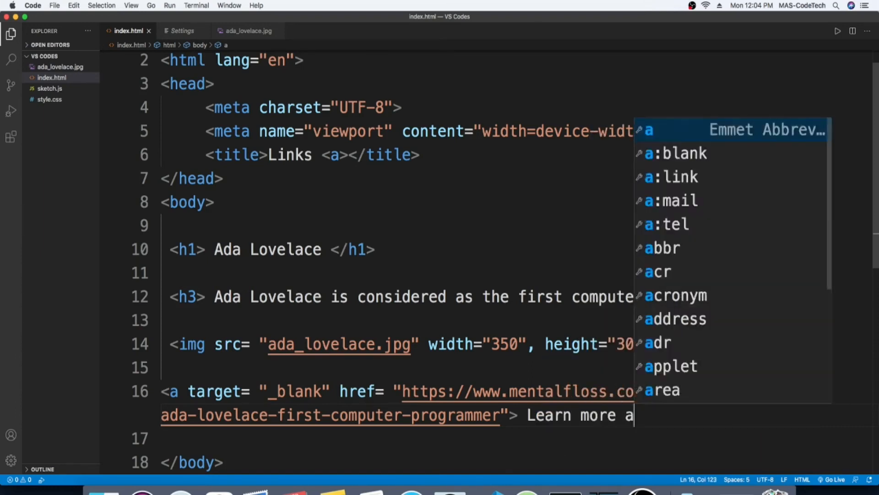
text(bout Ada)
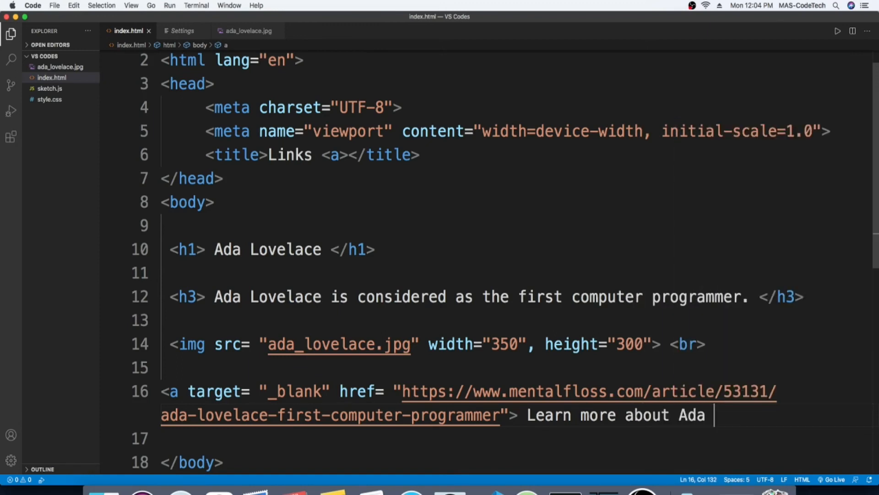
text(Love)
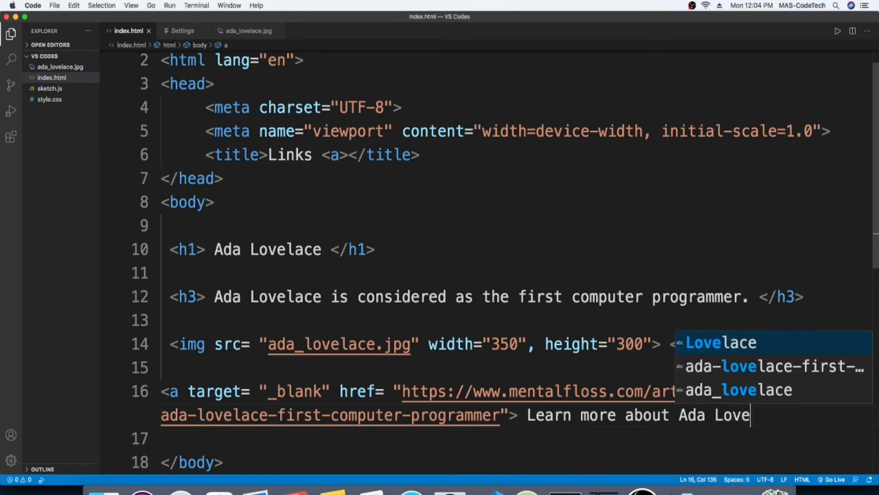
text(lace.)
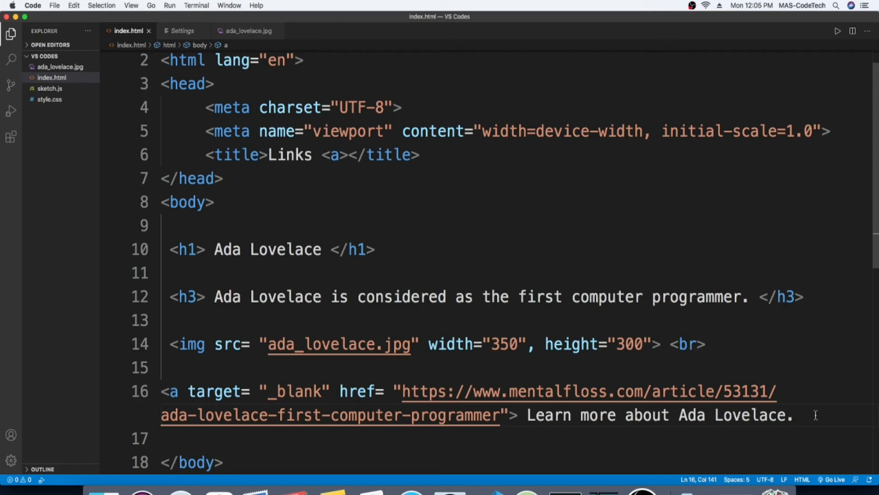
text(</a>)
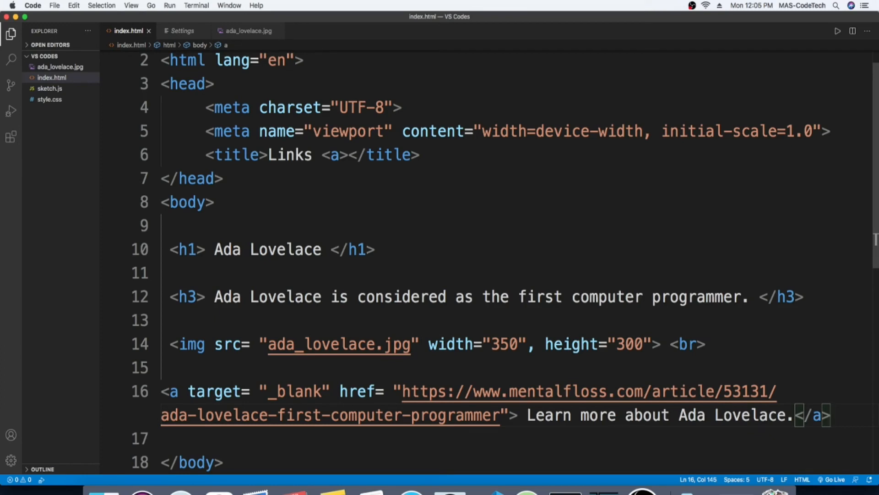
mouse_move(871, 91)
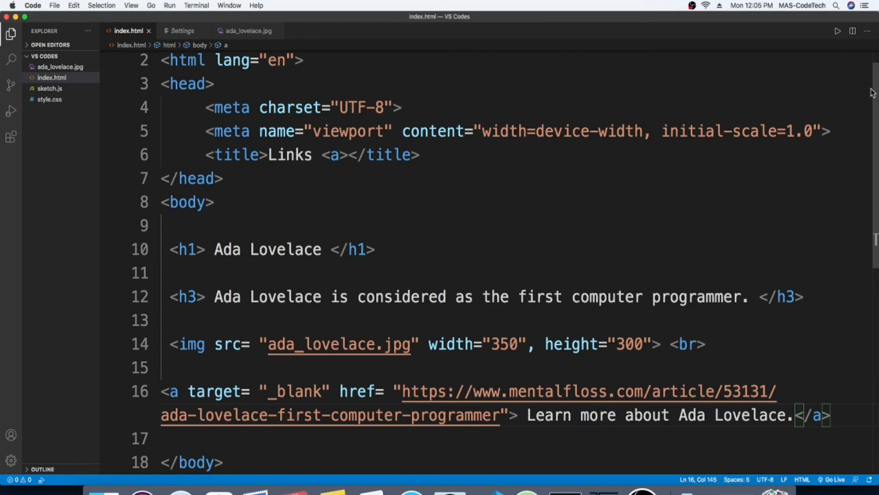
Step: Preview index.html in Chrome using 'Open with Live Server' from the editor's context menu
right_click(190, 202)
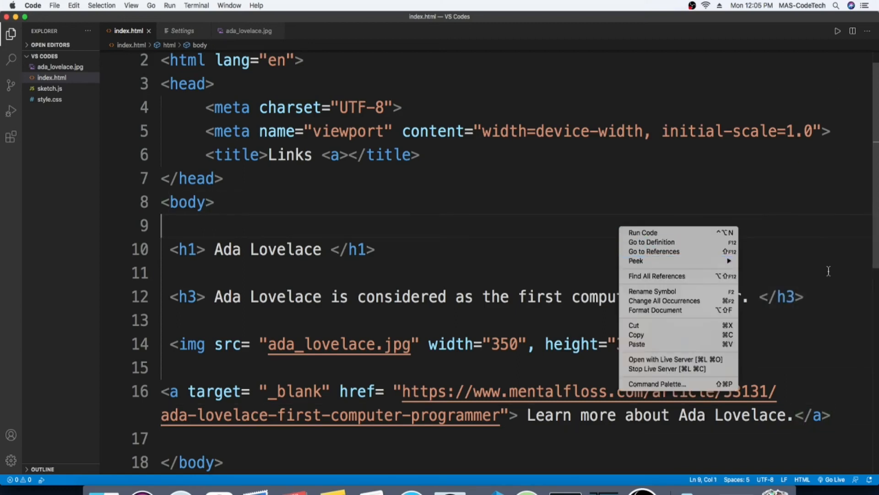
mouse_move(651, 242)
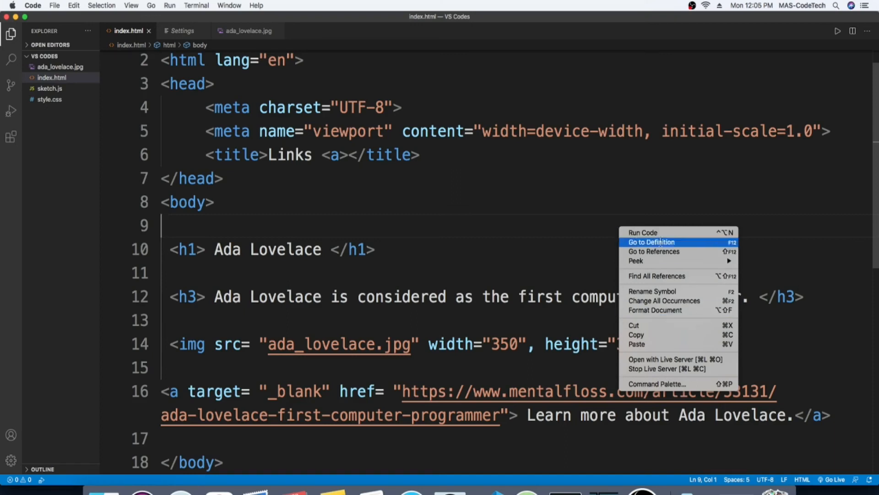
mouse_move(677, 359)
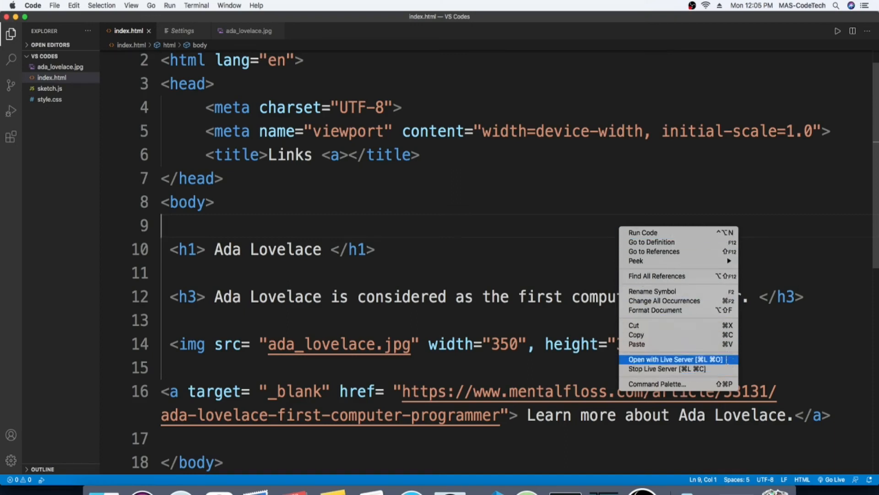
click(666, 359)
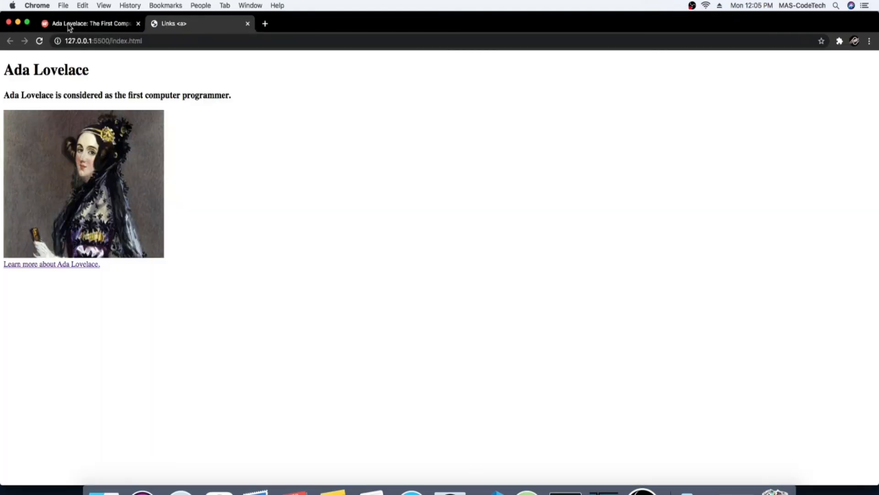
mouse_move(124, 130)
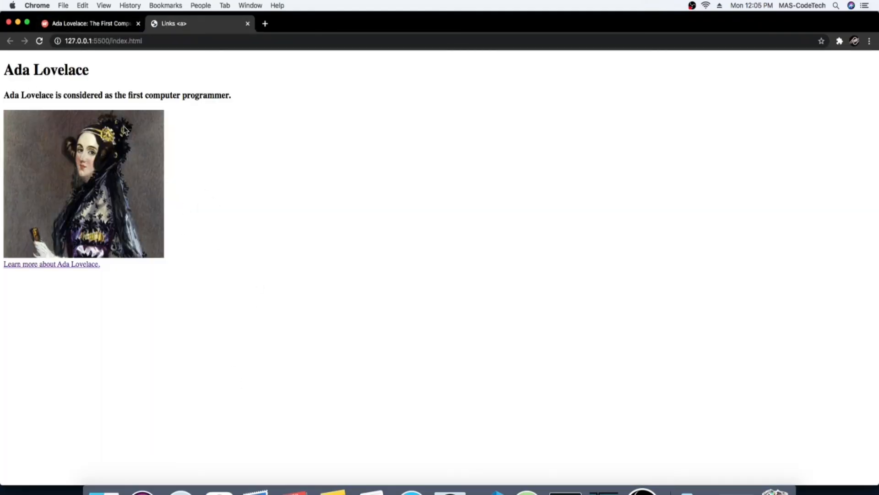
Step: Close the Mental Floss Ada Lovelace article tab, leaving the index.html preview
click(50, 264)
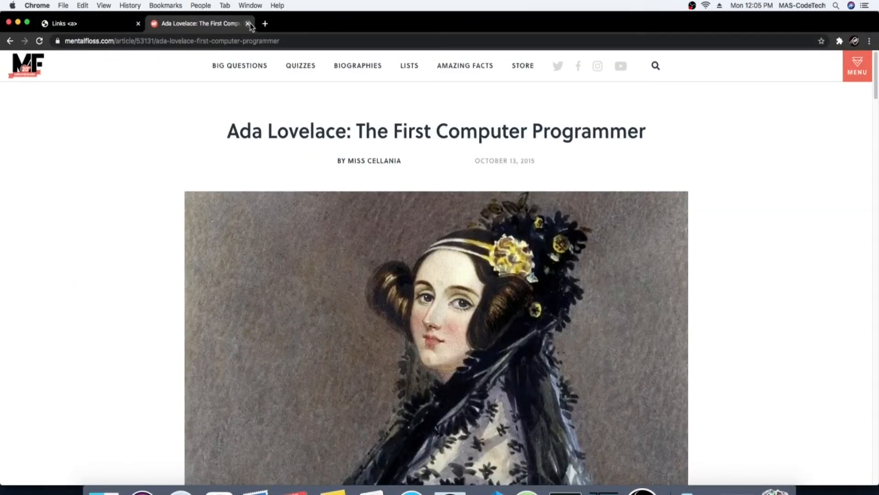
click(248, 23)
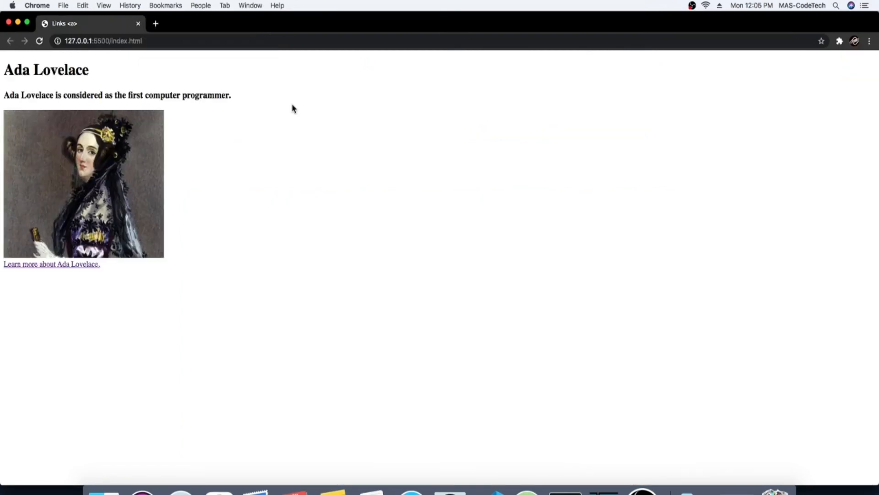
mouse_move(188, 63)
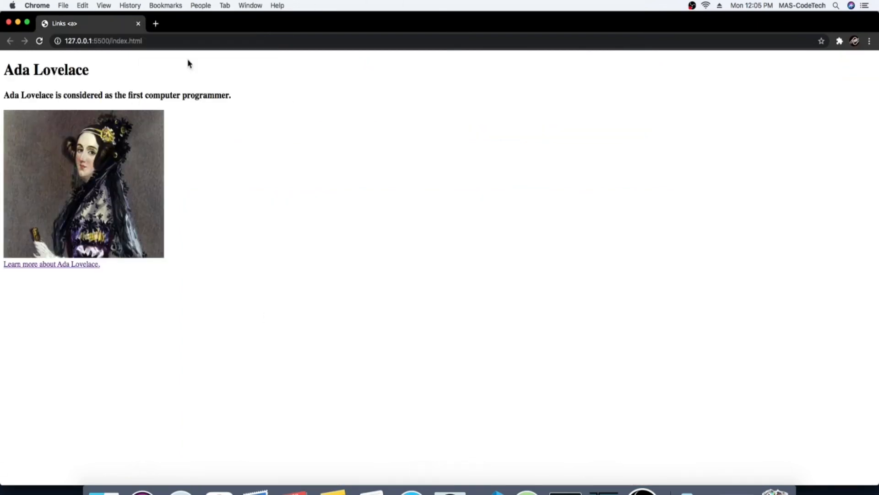
mouse_move(180, 133)
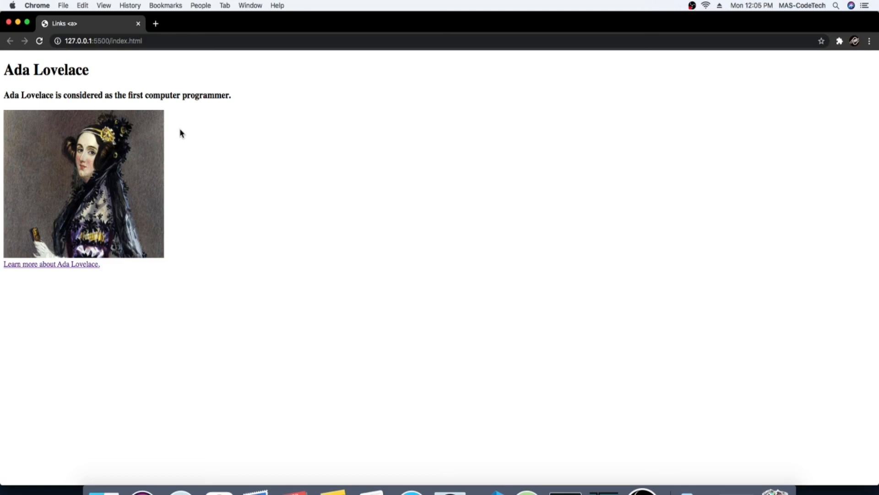
mouse_move(94, 115)
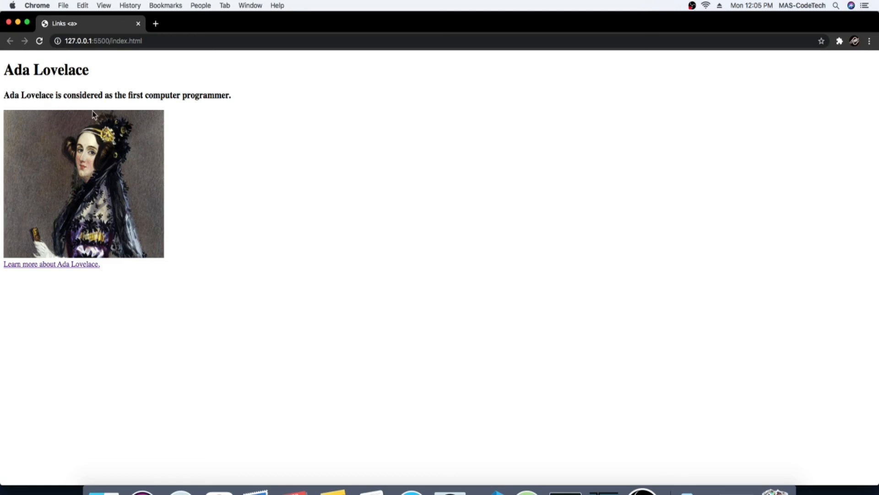
mouse_move(161, 126)
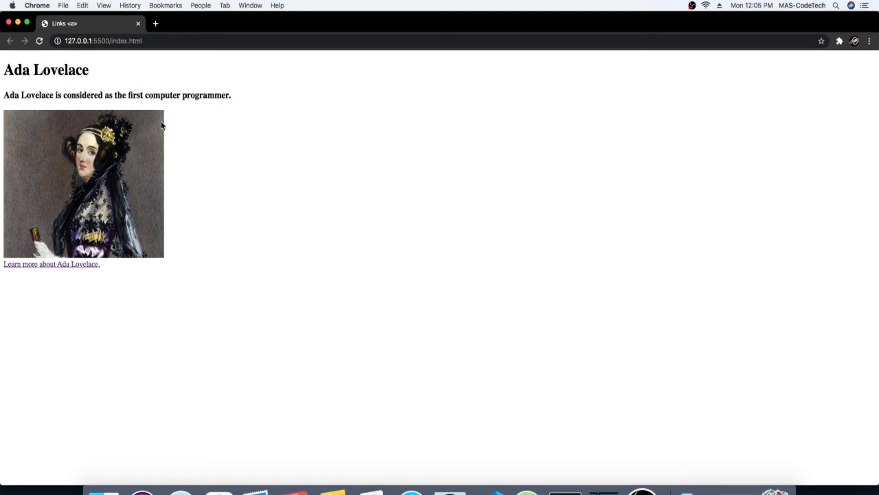
mouse_move(48, 85)
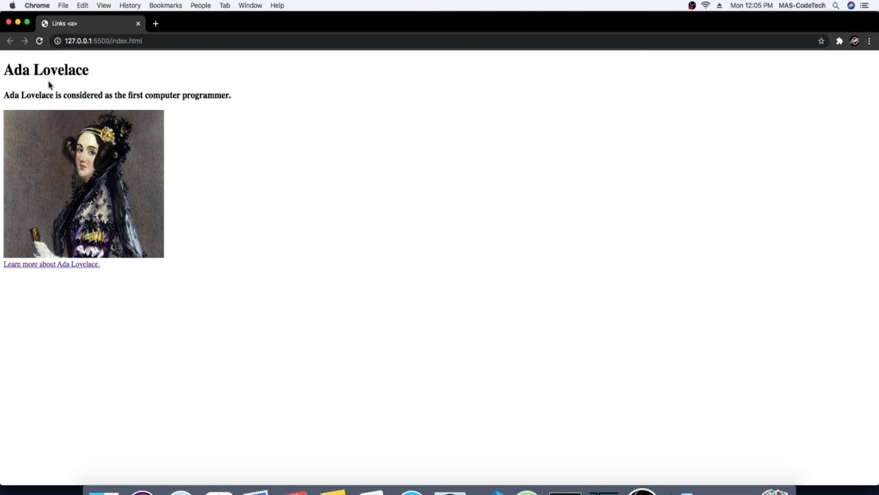
mouse_move(136, 105)
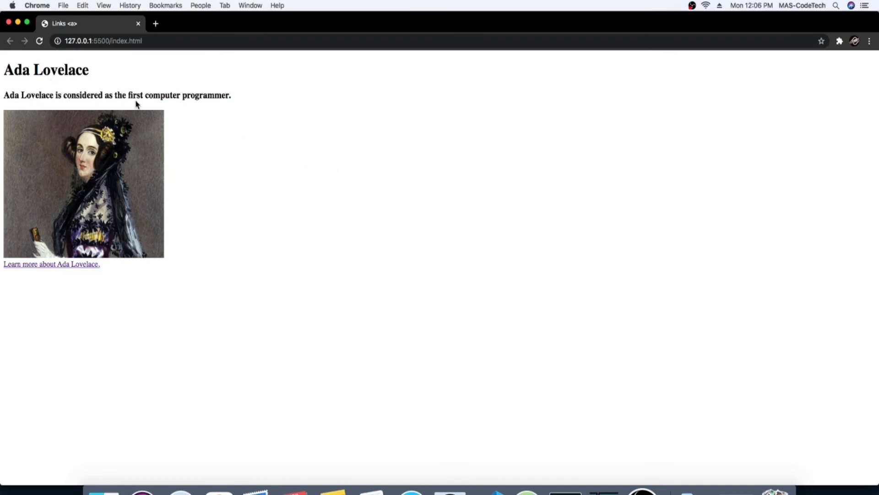
mouse_move(233, 166)
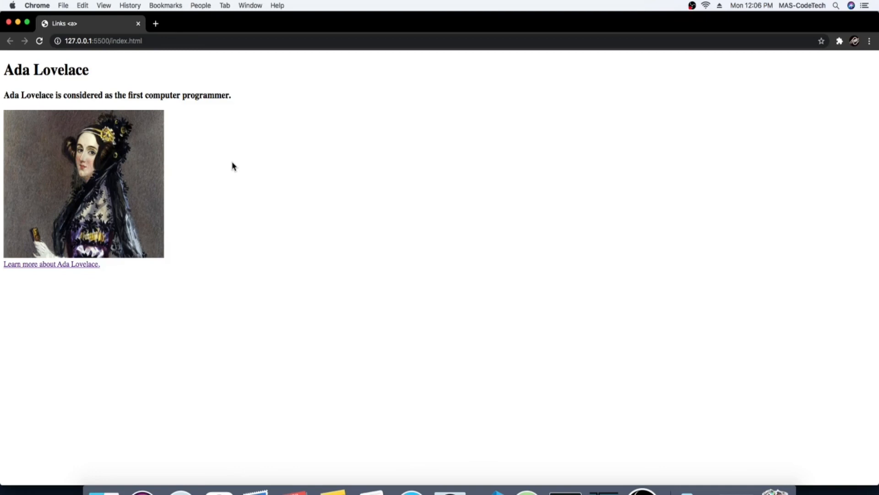
mouse_move(35, 272)
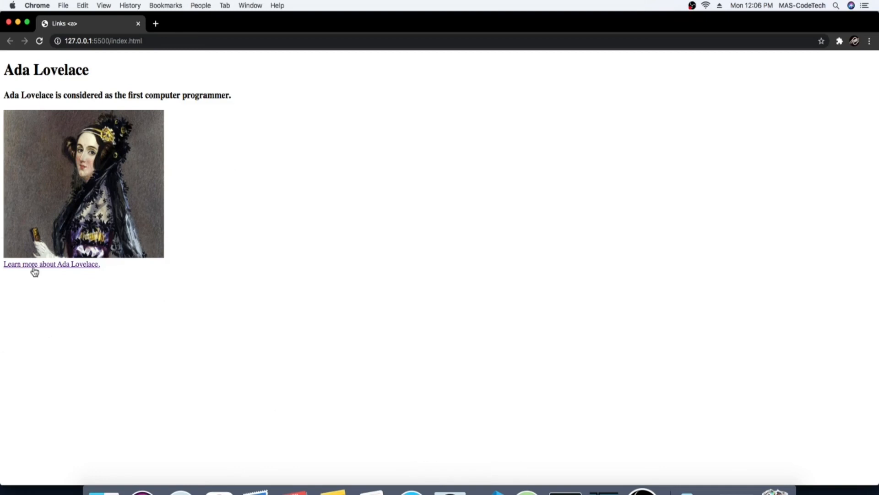
mouse_move(62, 272)
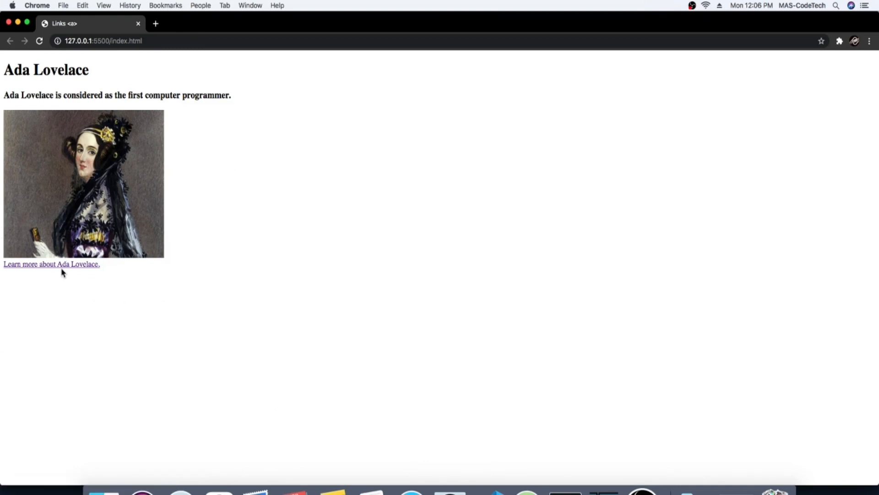
Step: Follow 'Learn more about Ada Lovelace.' and scroll into the Mental Floss article
click(51, 264)
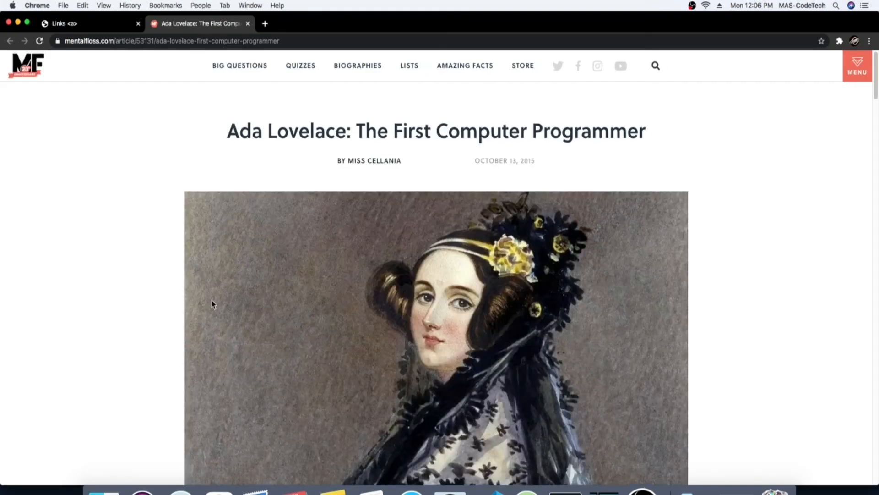
mouse_move(249, 203)
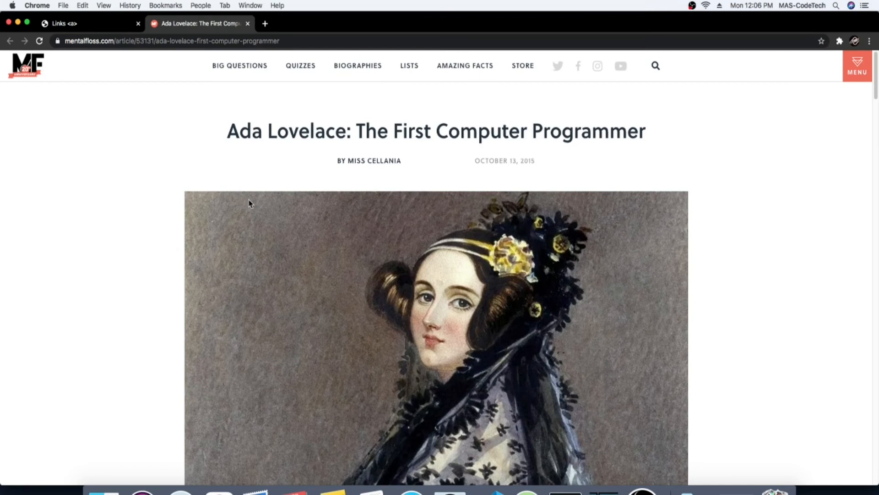
scroll(down, 3)
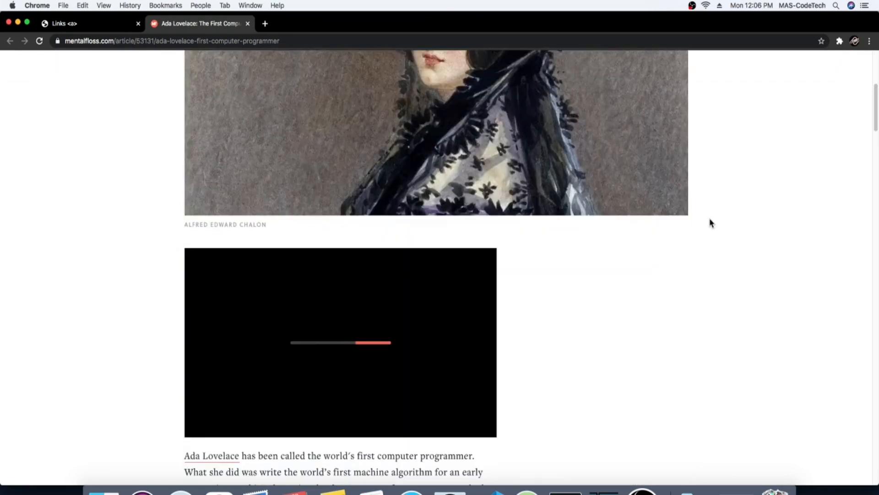
scroll(down, 3)
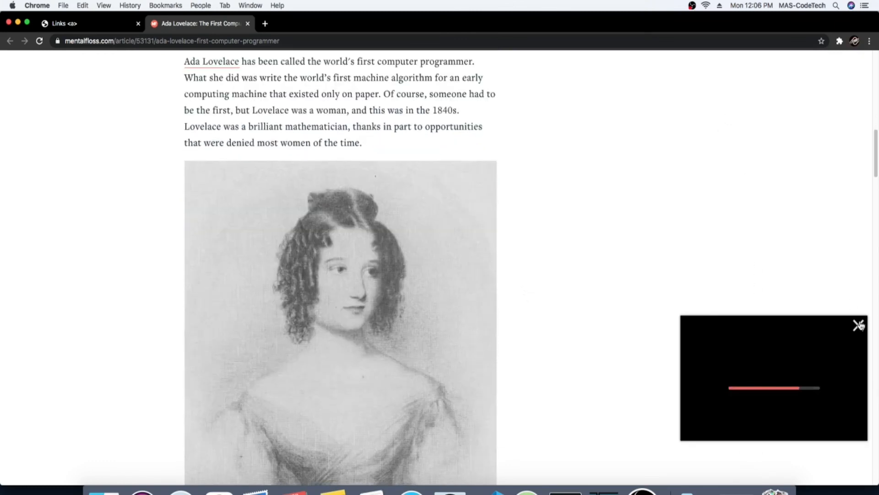
scroll(down, 3)
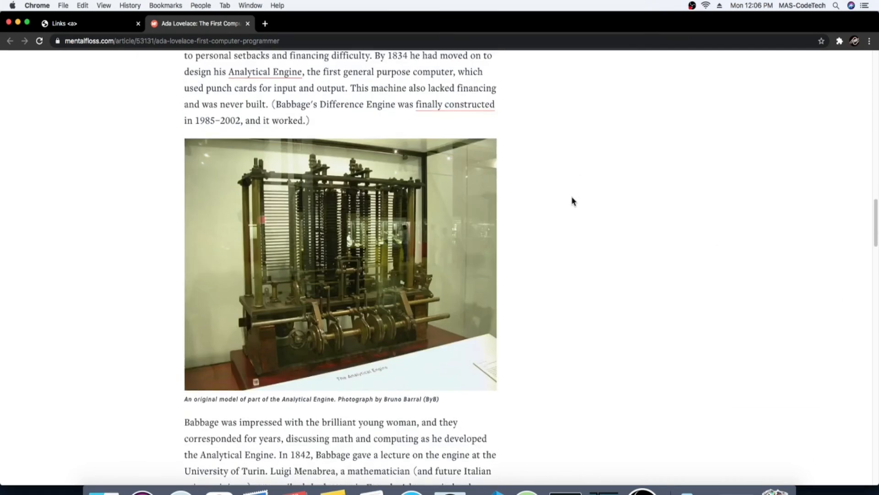
scroll(up, 3)
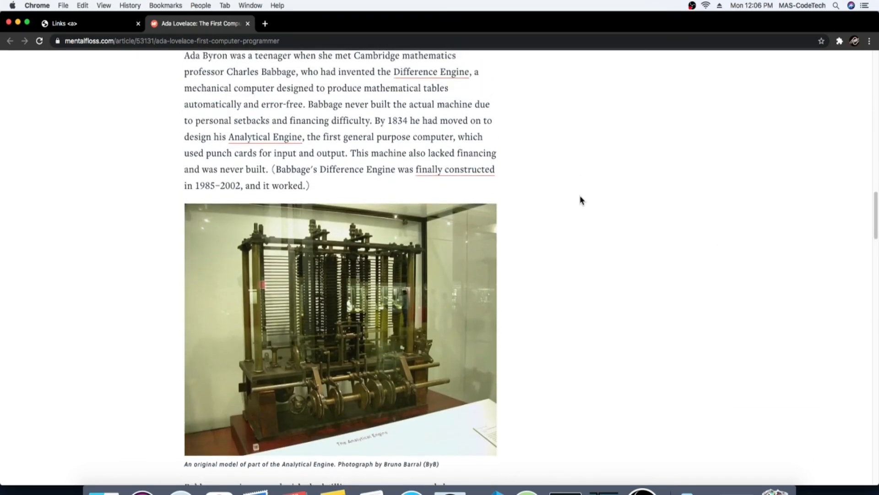
scroll(up, 3)
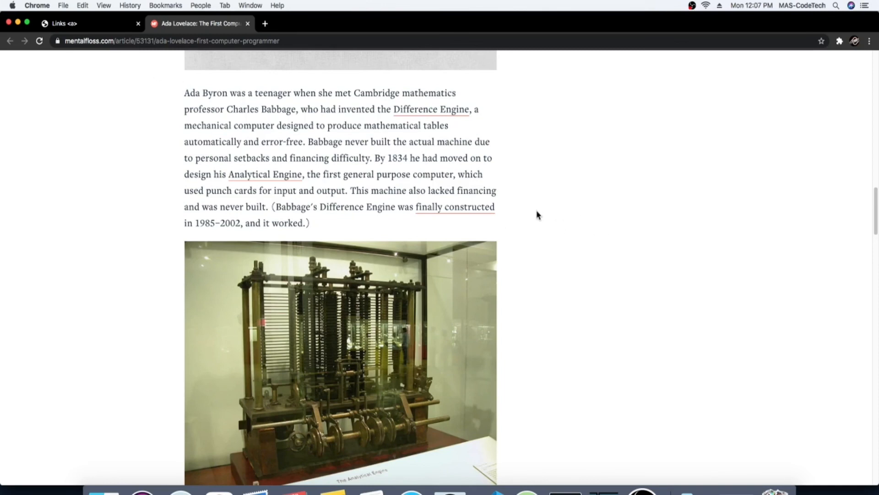
Step: Scroll further through the article, return toward the top, then close the article tab
scroll(down, 3)
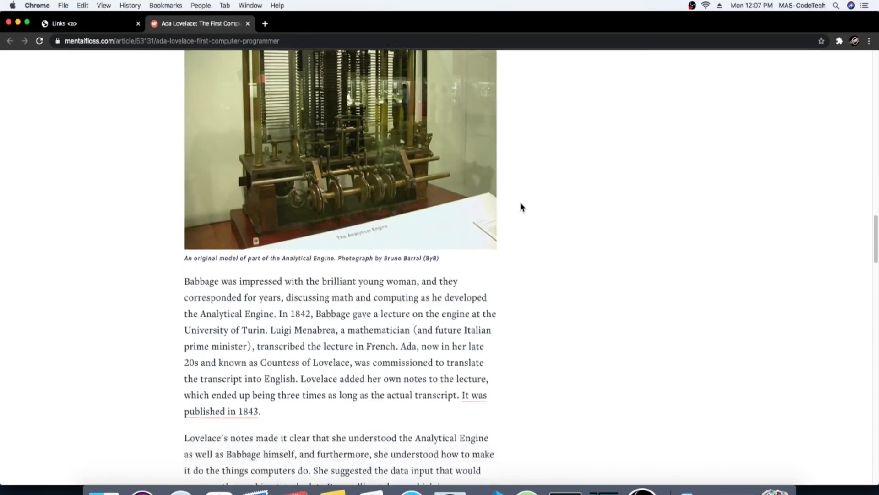
scroll(down, 3)
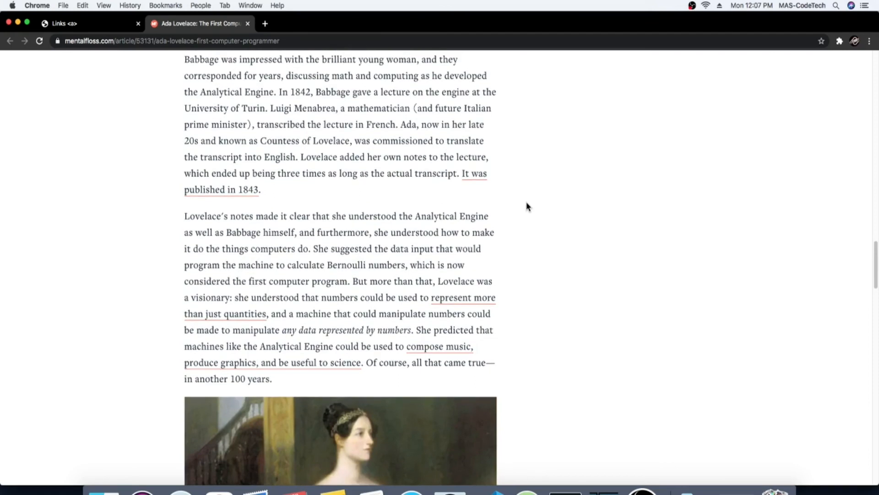
mouse_move(720, 337)
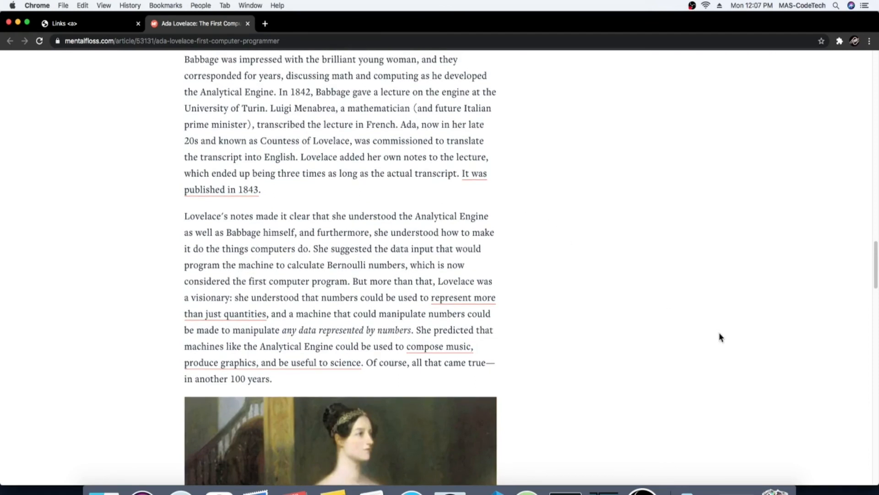
scroll(down, 3)
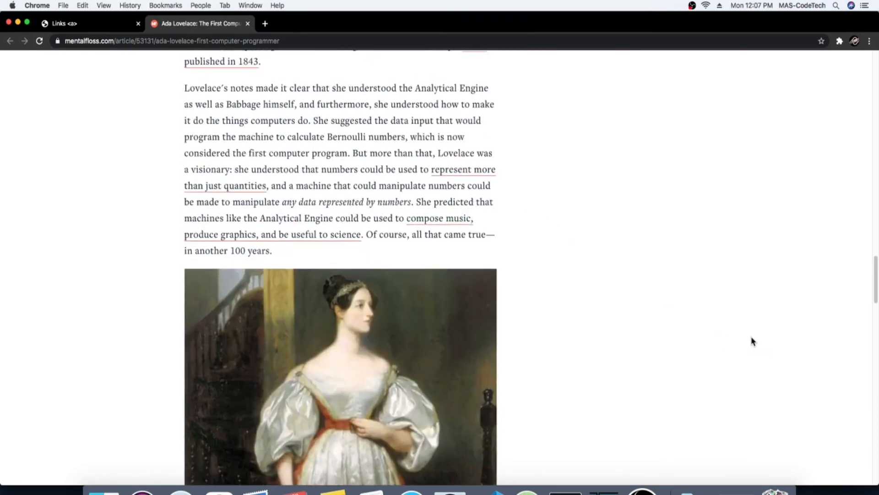
scroll(down, 3)
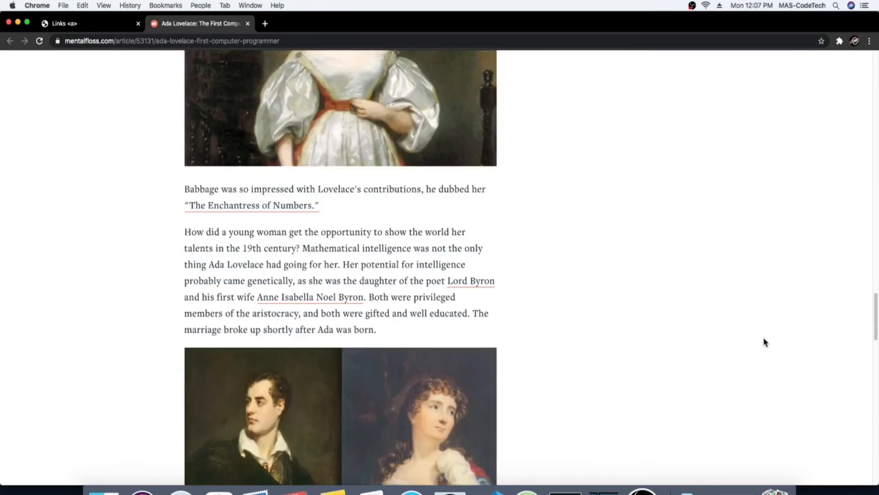
scroll(down, 3)
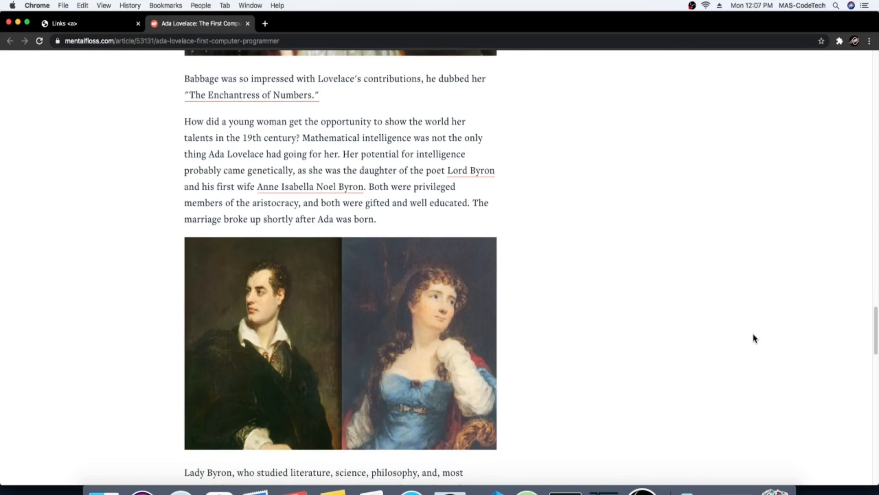
scroll(down, 3)
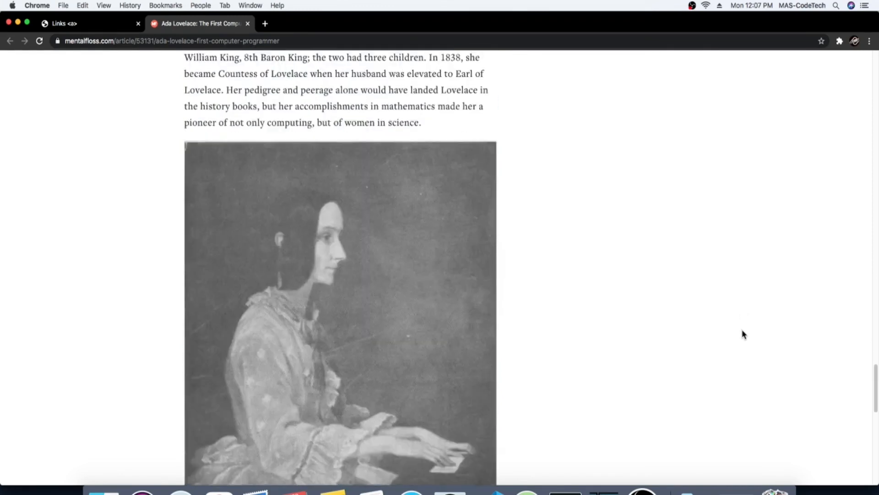
scroll(up, 3)
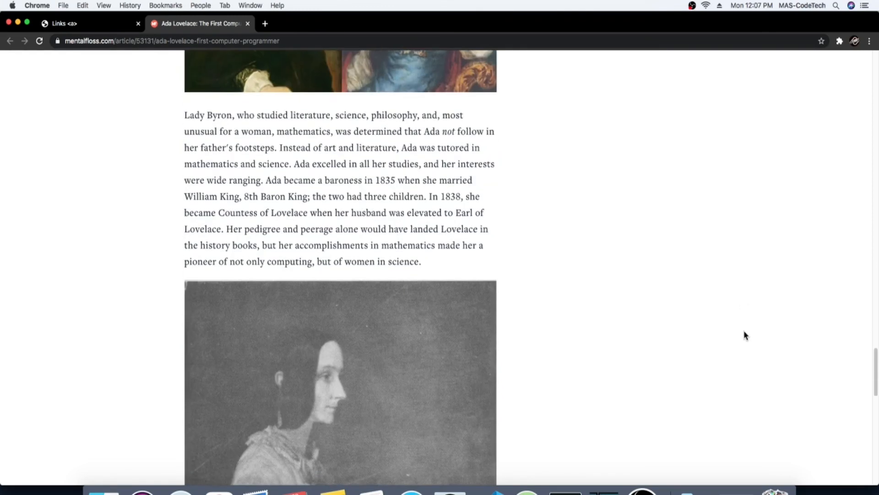
scroll(down, 3)
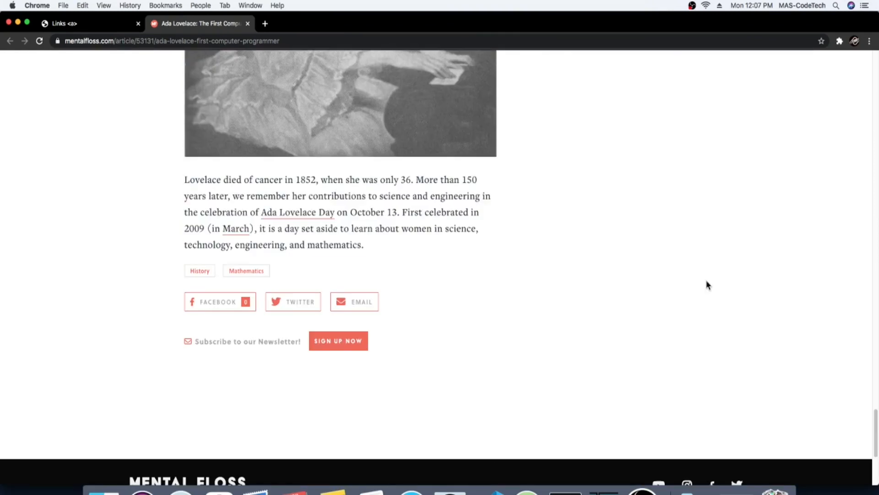
scroll(up, 3)
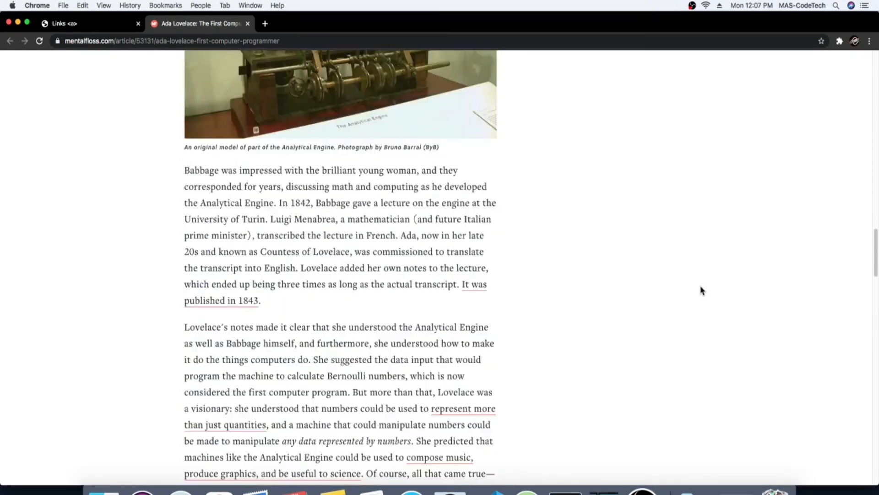
scroll(up, 3)
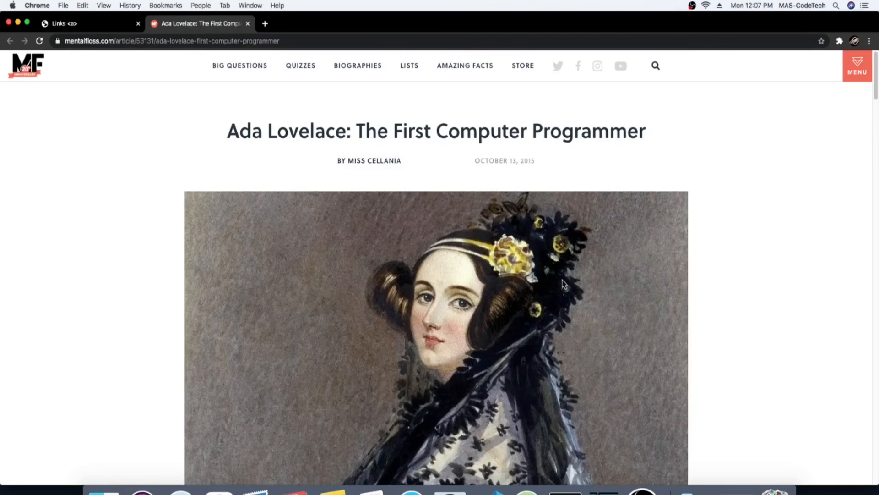
click(247, 23)
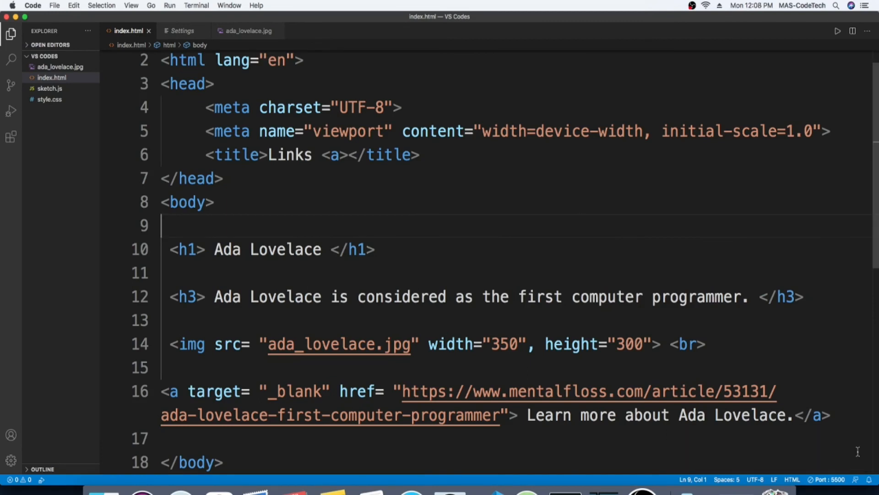
mouse_move(486, 190)
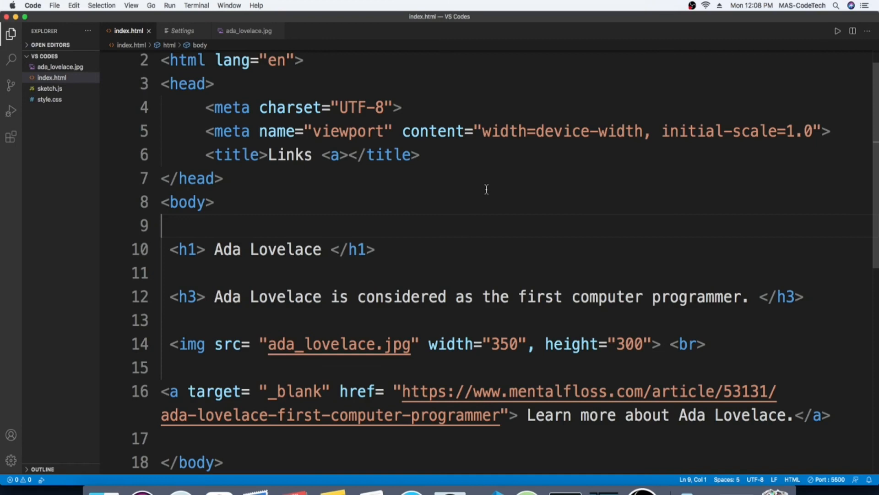